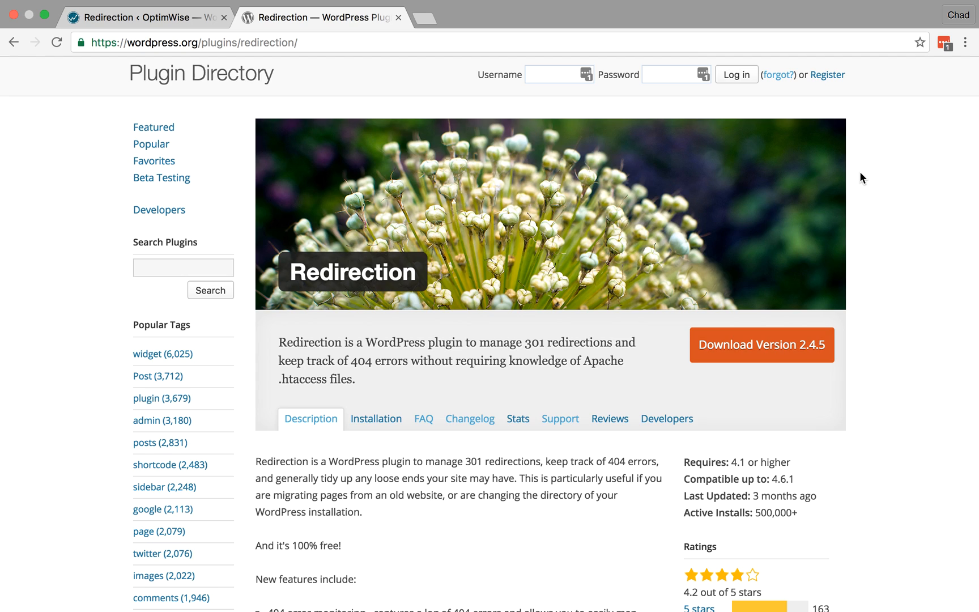
mouse_move(247, 91)
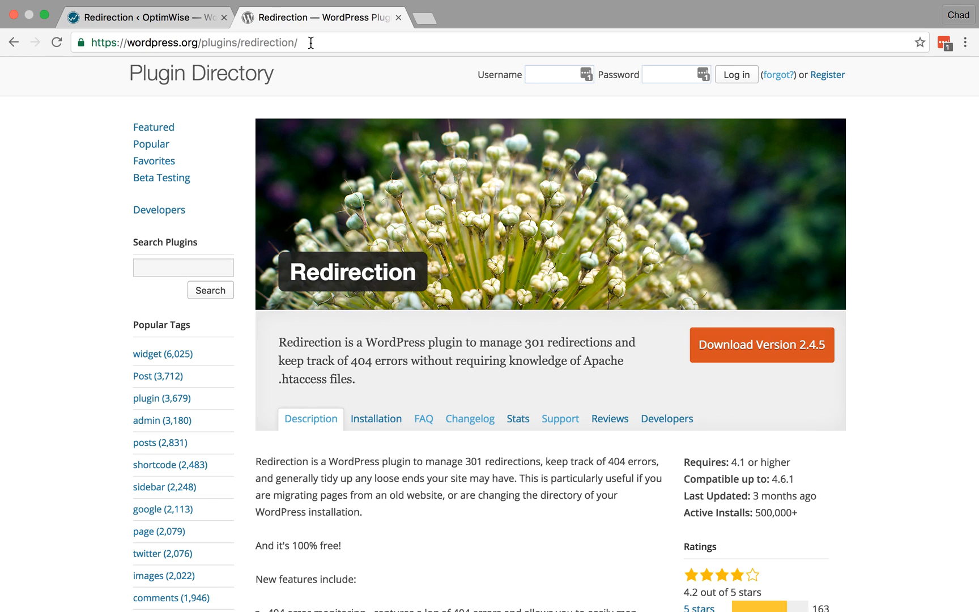
left_click(144, 17)
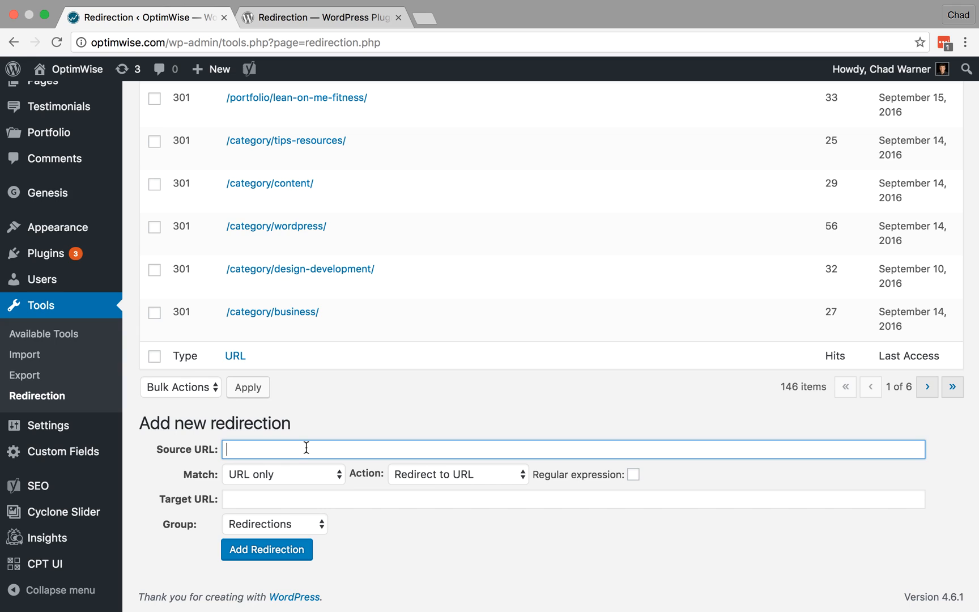
mouse_move(416, 406)
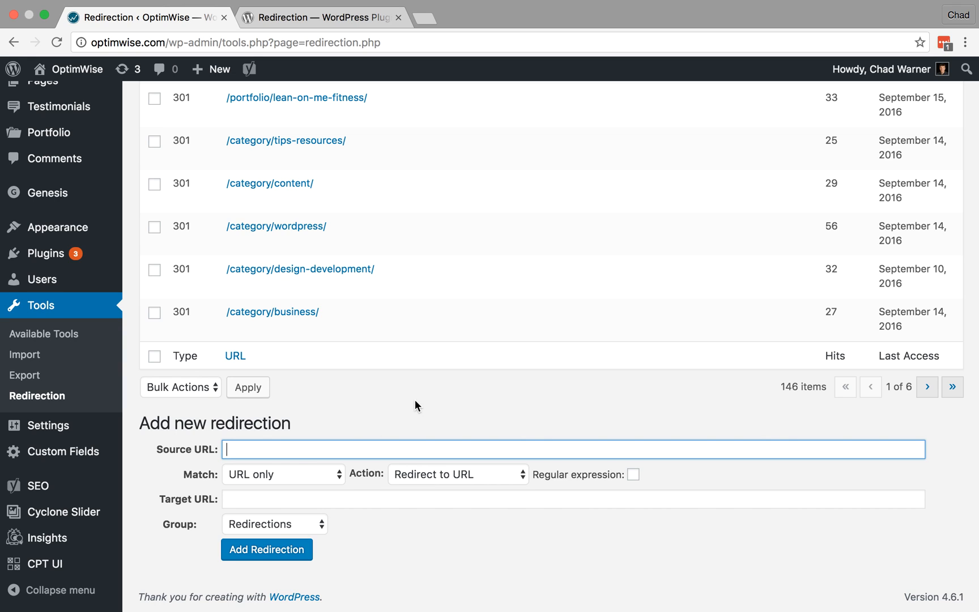
mouse_move(94, 51)
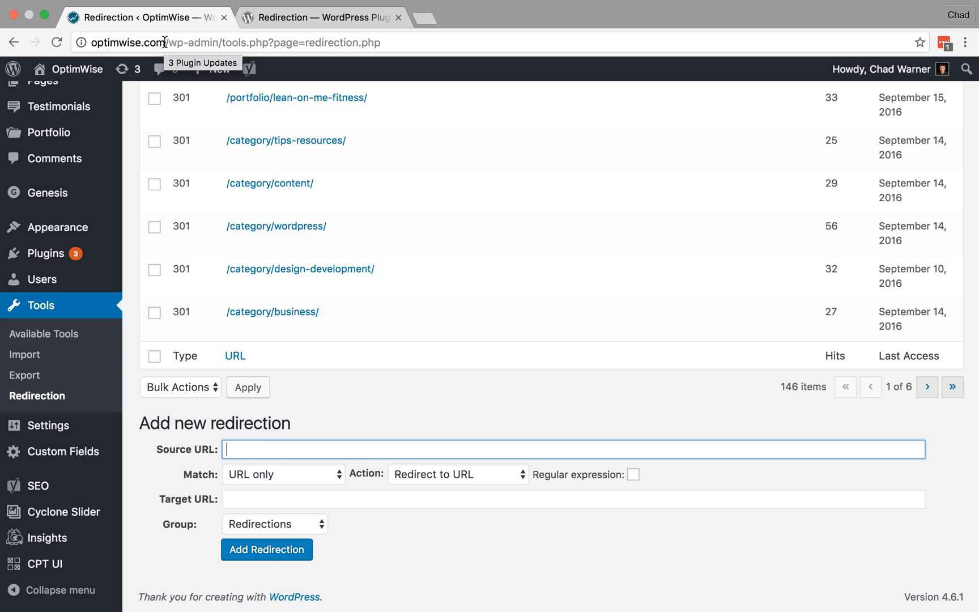
mouse_move(305, 451)
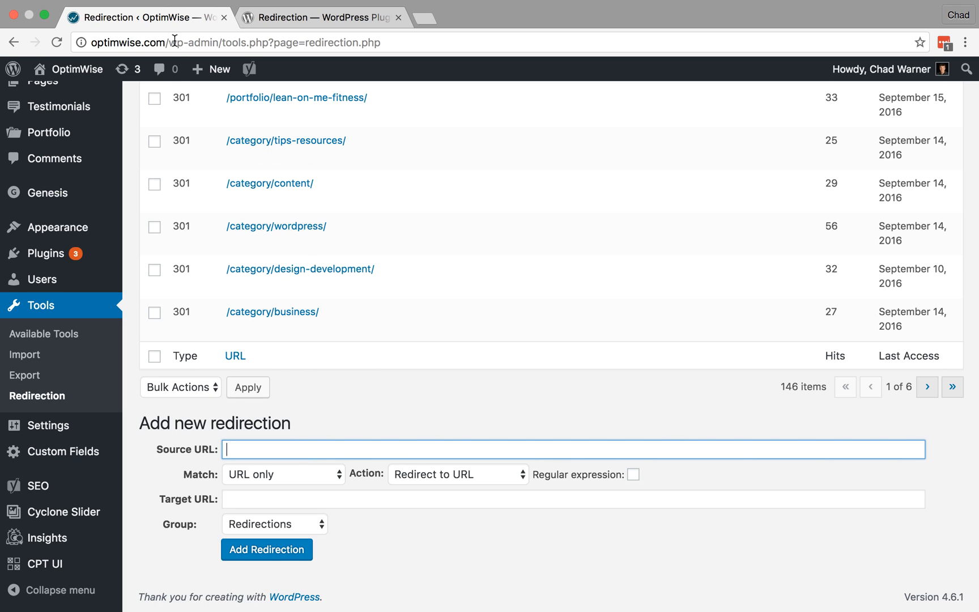
type("http://optimwise.com/")
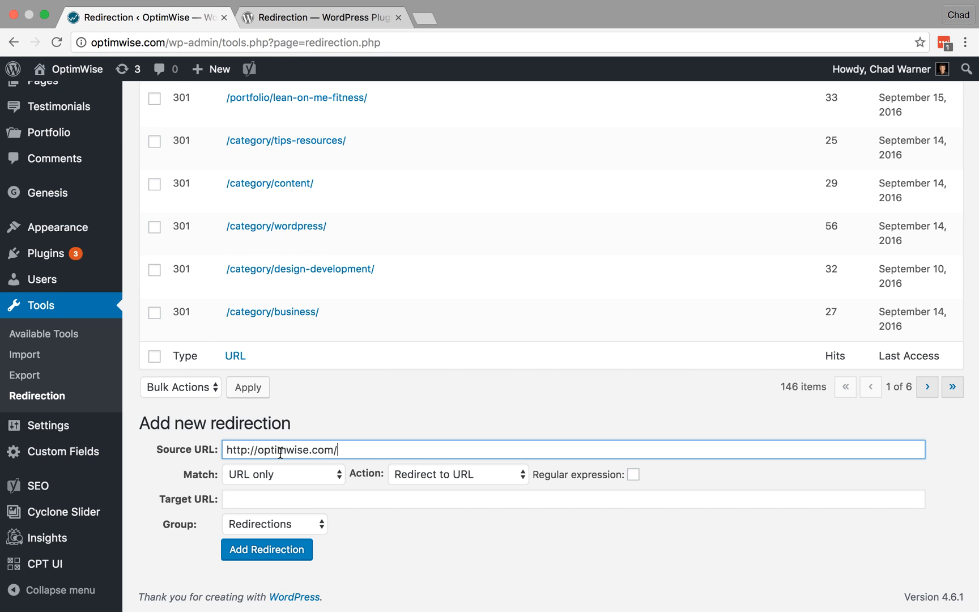
type("work/")
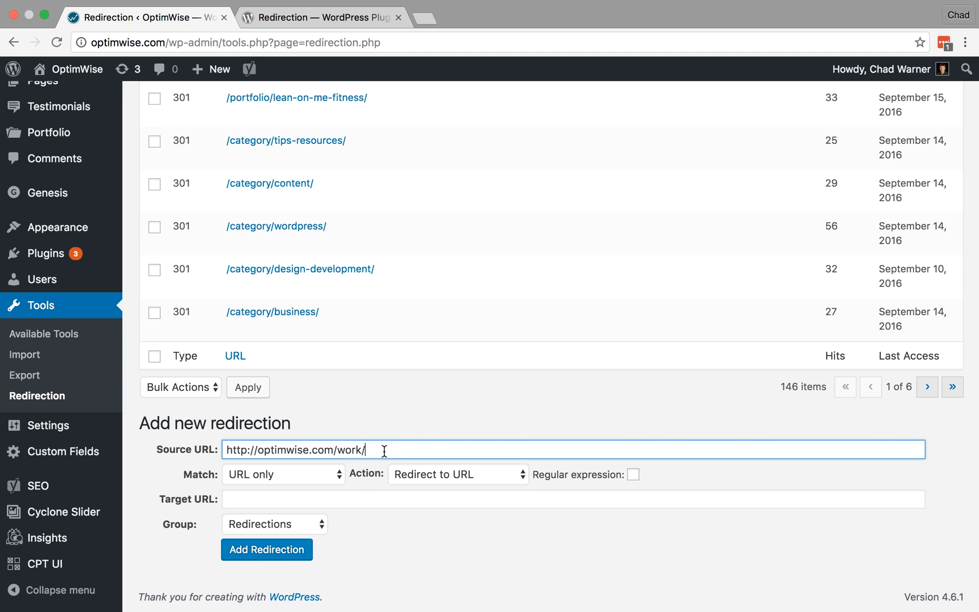
mouse_move(335, 498)
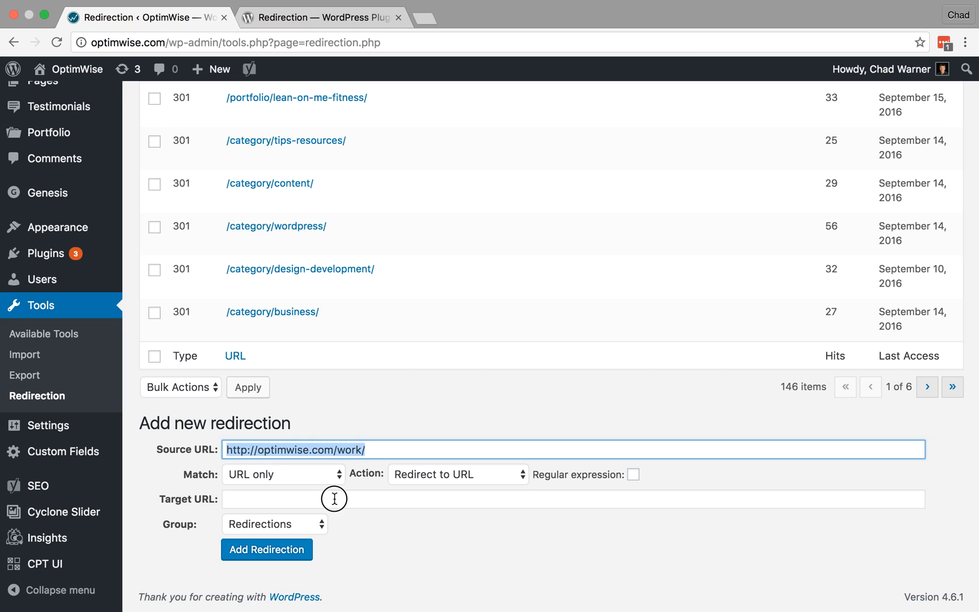
type("http://optimwise.com/po")
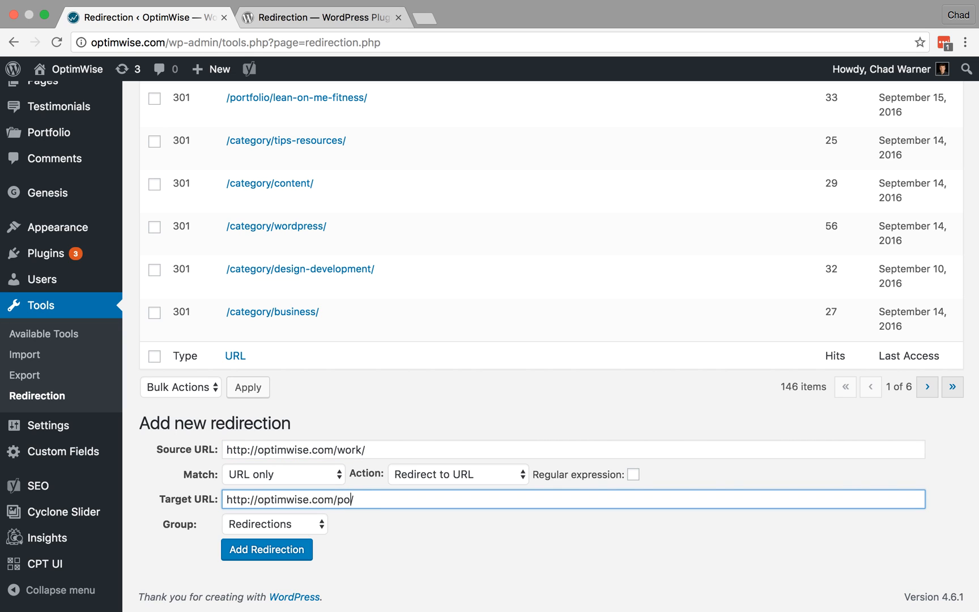
type("rtfolio/")
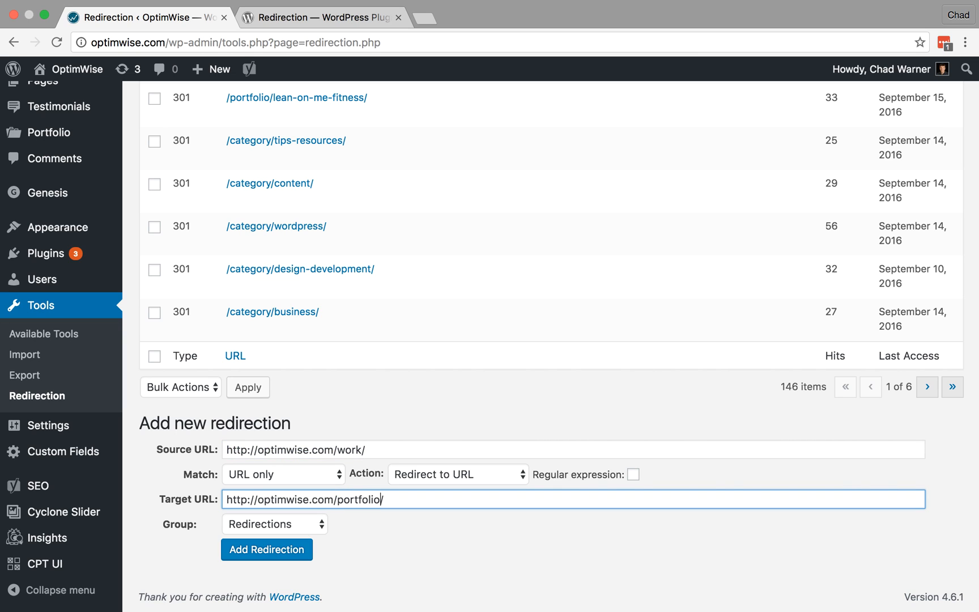
left_click(375, 449)
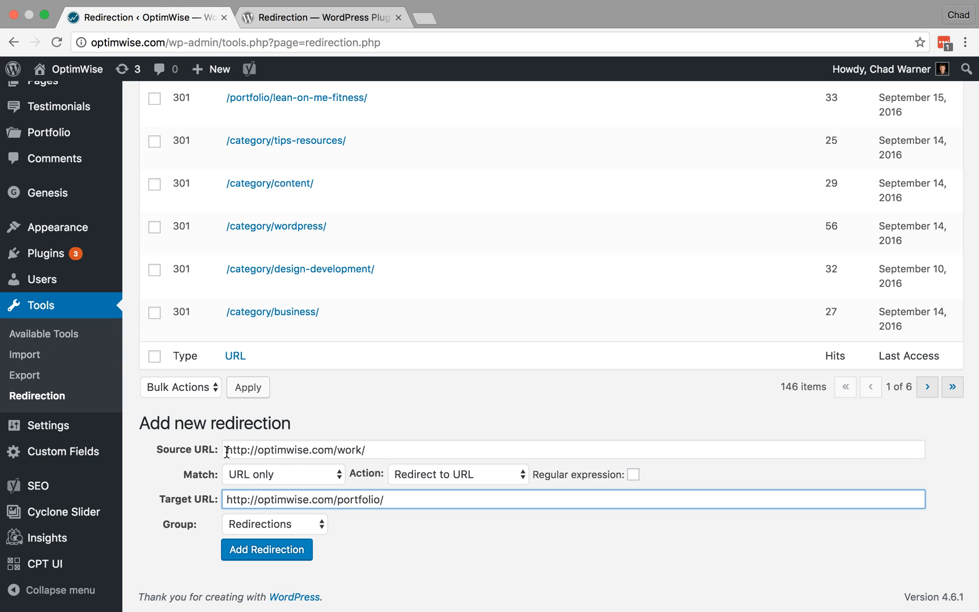
left_click(375, 450)
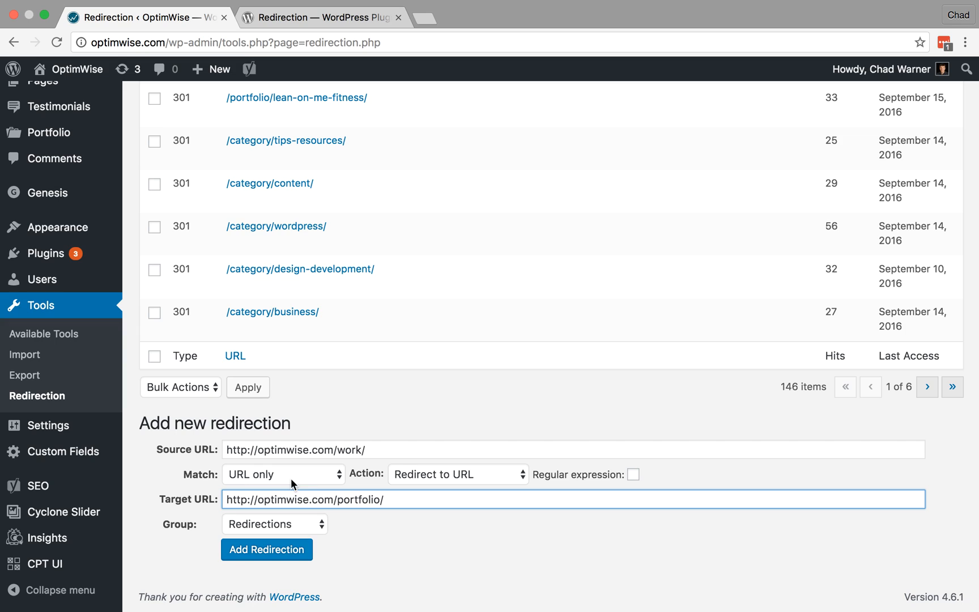
mouse_move(374, 466)
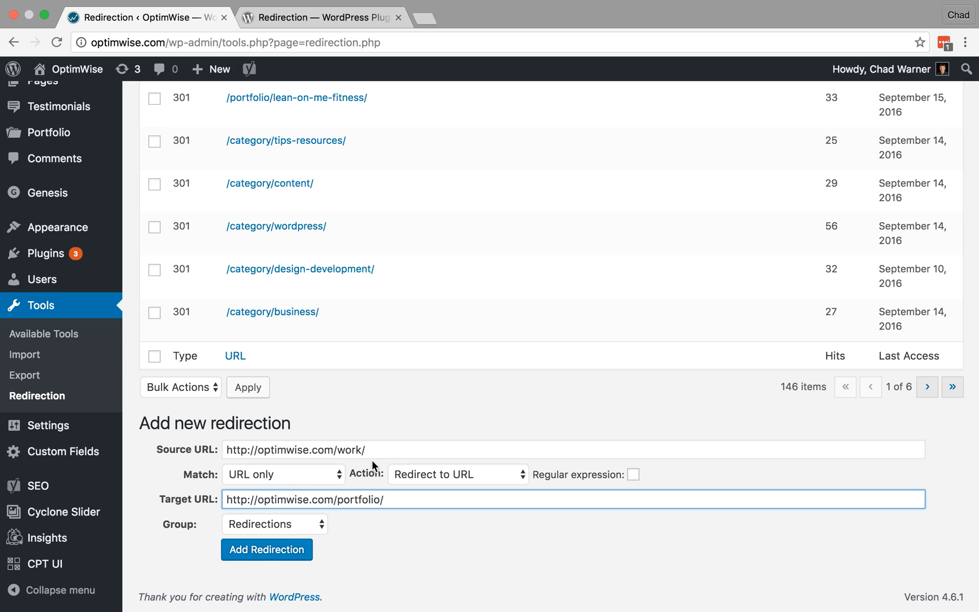
mouse_move(279, 531)
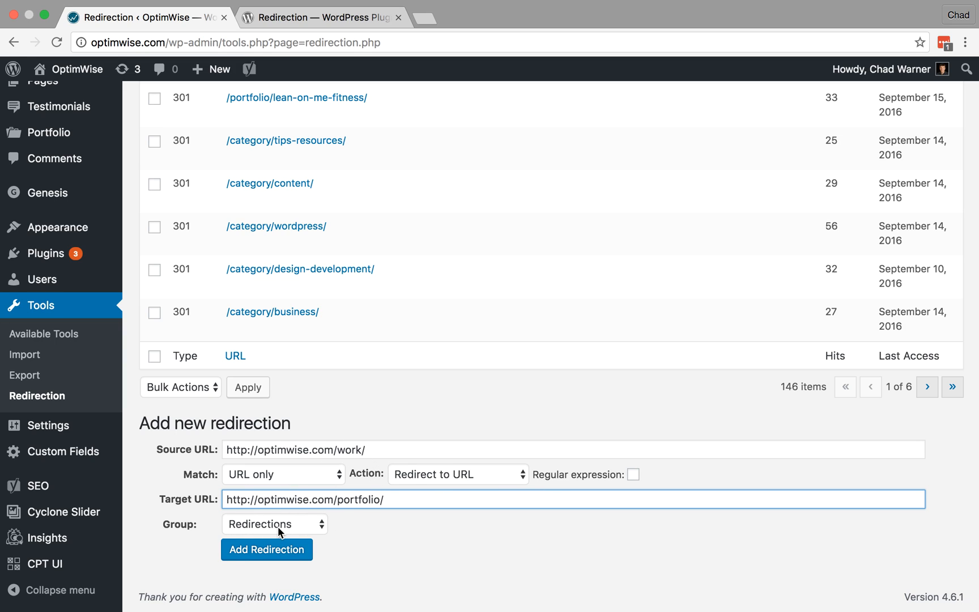
Keep the Redirections group and add the /work/ redirect to the 301 list
left_click(273, 524)
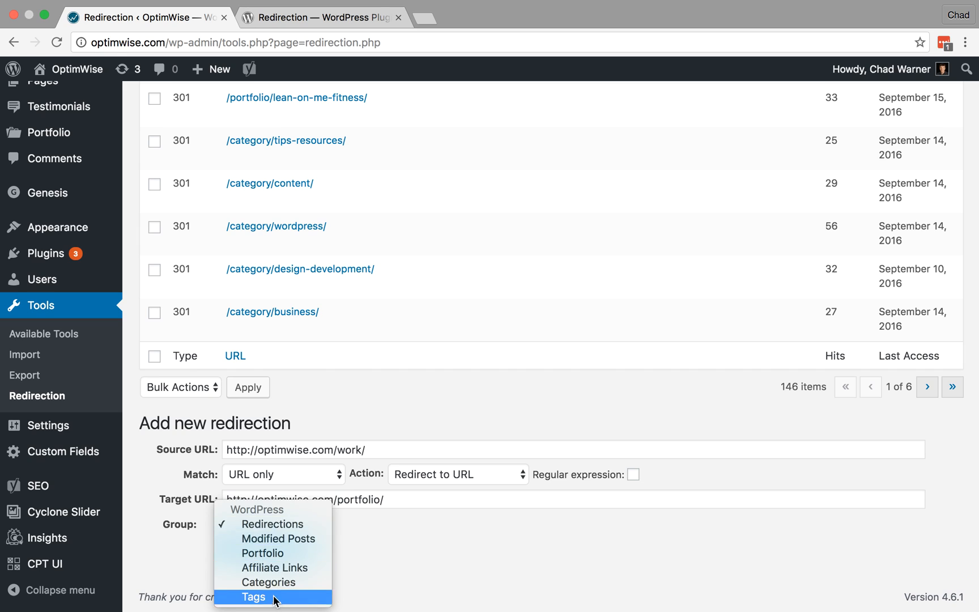
mouse_move(266, 523)
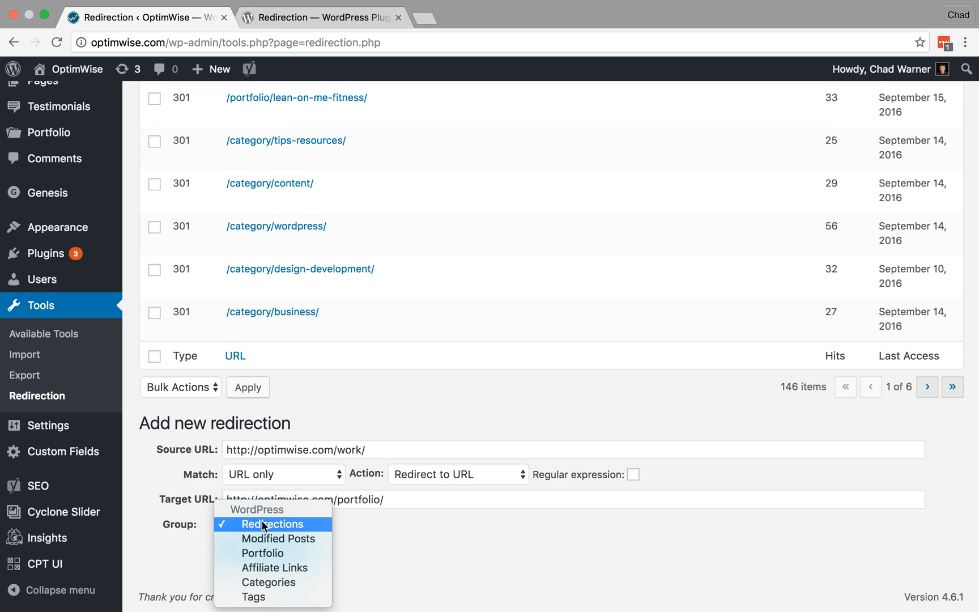
mouse_move(385, 528)
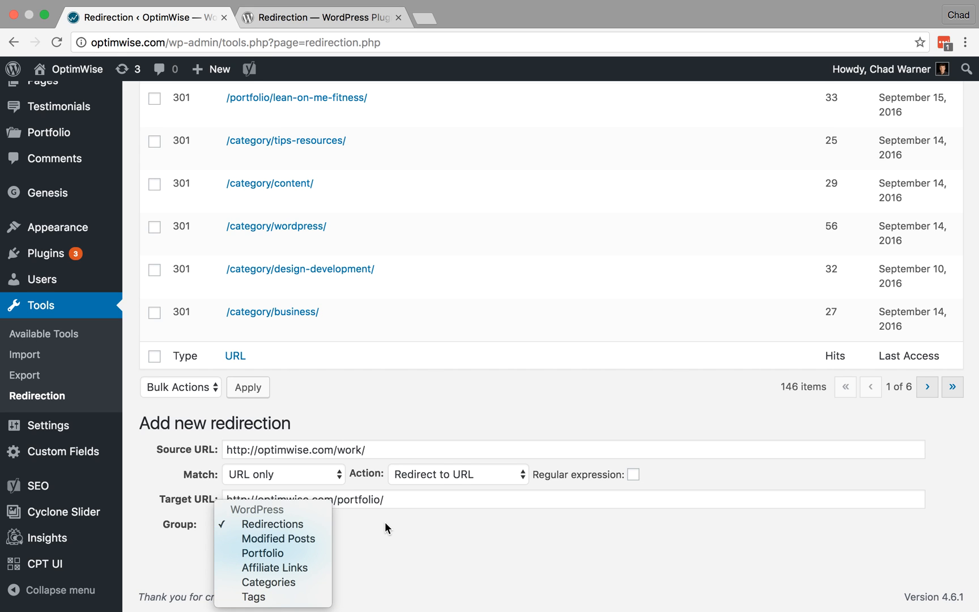
left_click(271, 523)
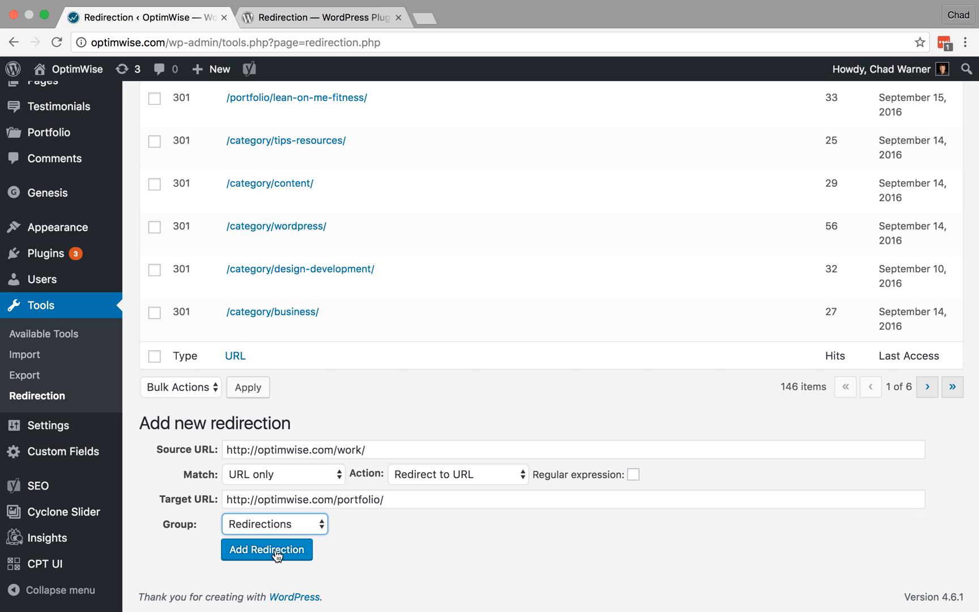
left_click(266, 550)
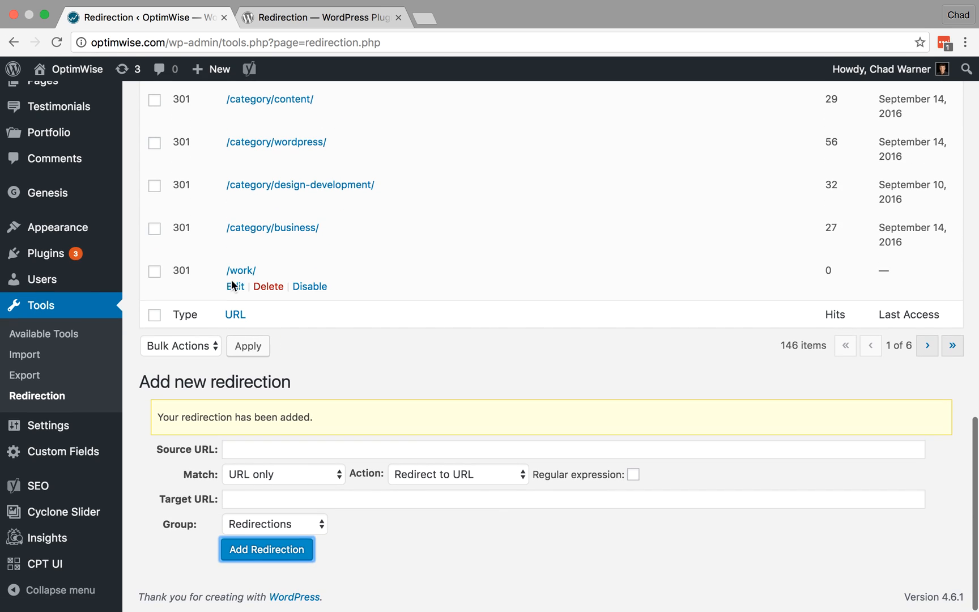
mouse_move(197, 277)
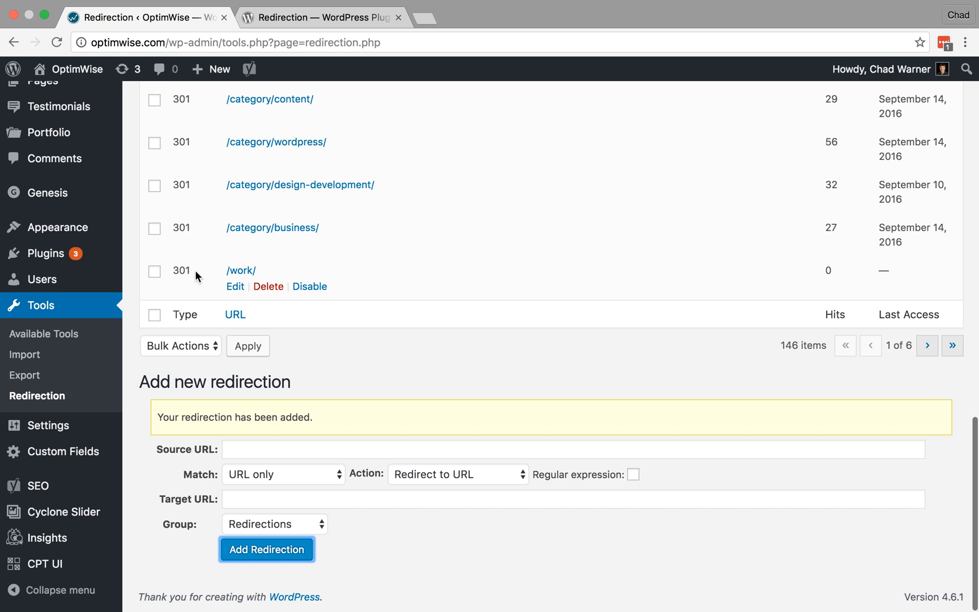
mouse_move(236, 287)
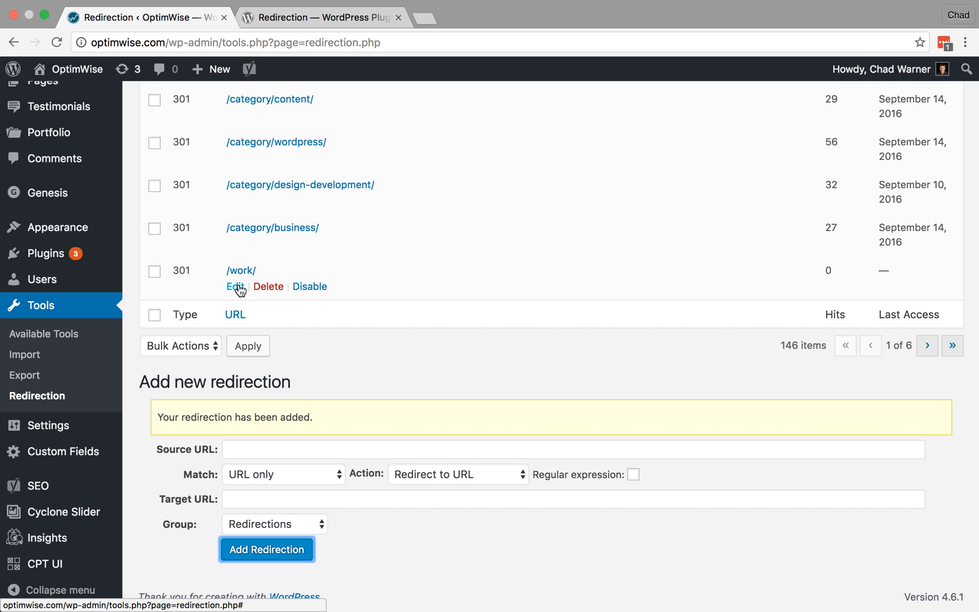
left_click(234, 286)
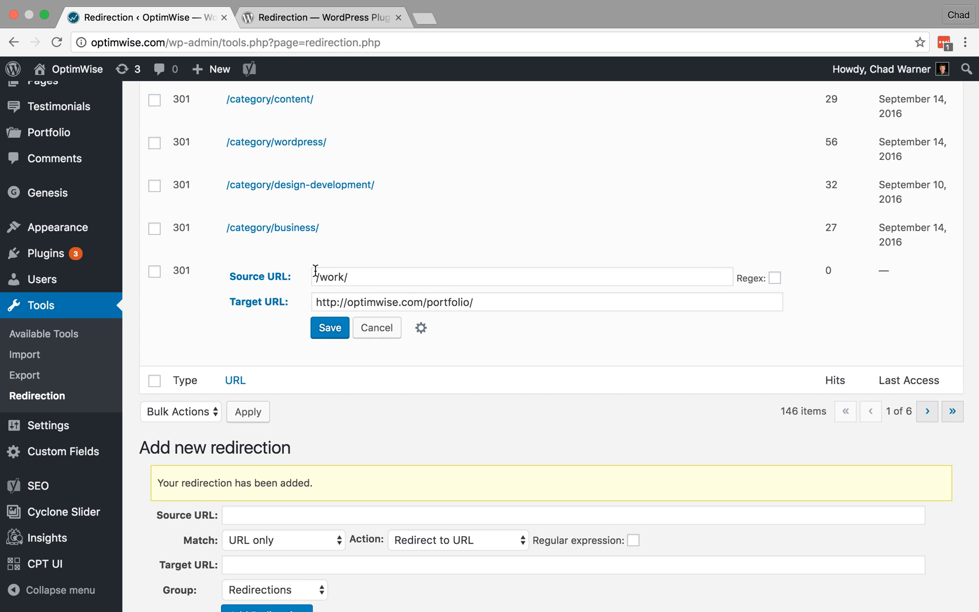
mouse_move(437, 315)
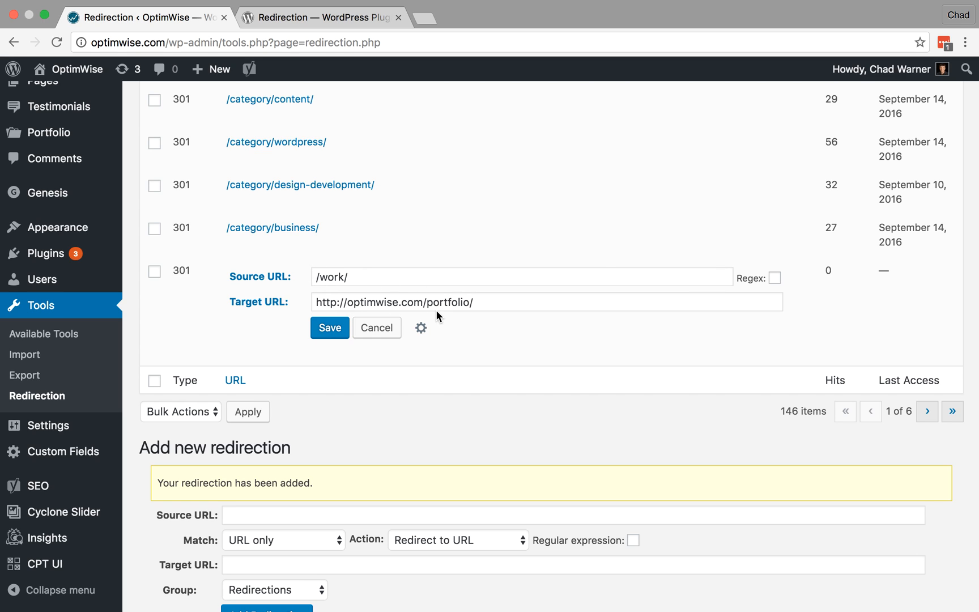
mouse_move(401, 310)
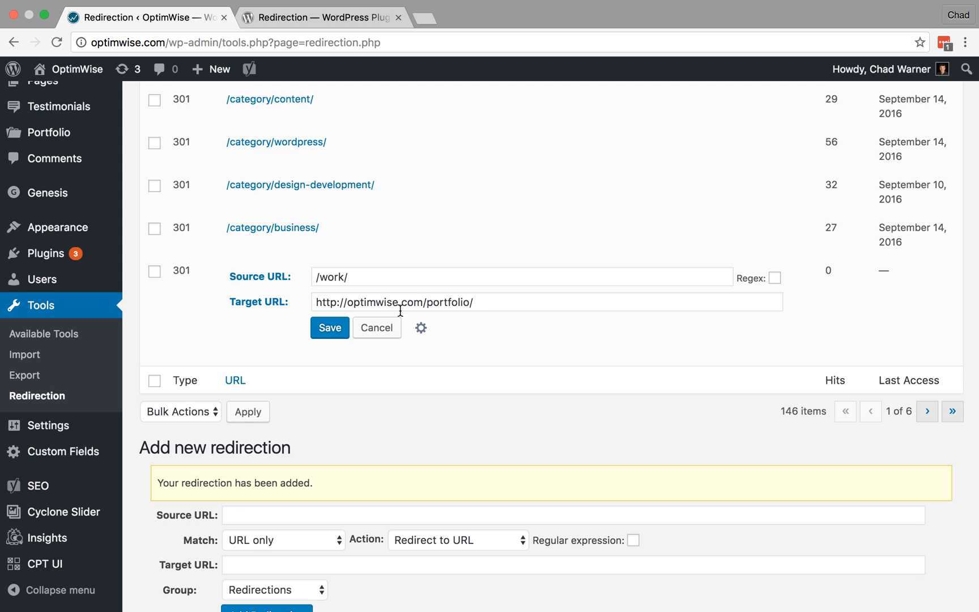
left_click(422, 328)
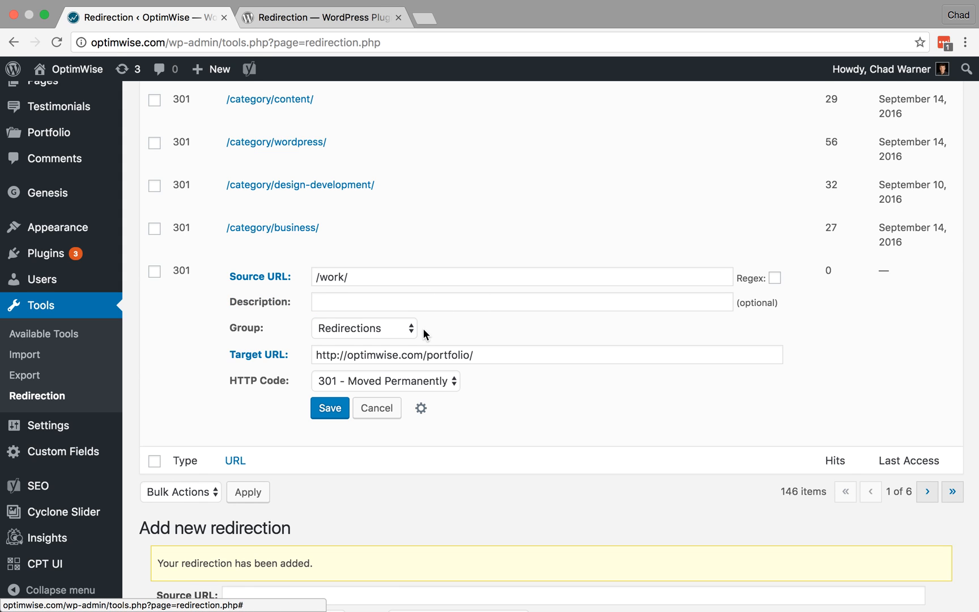
mouse_move(378, 400)
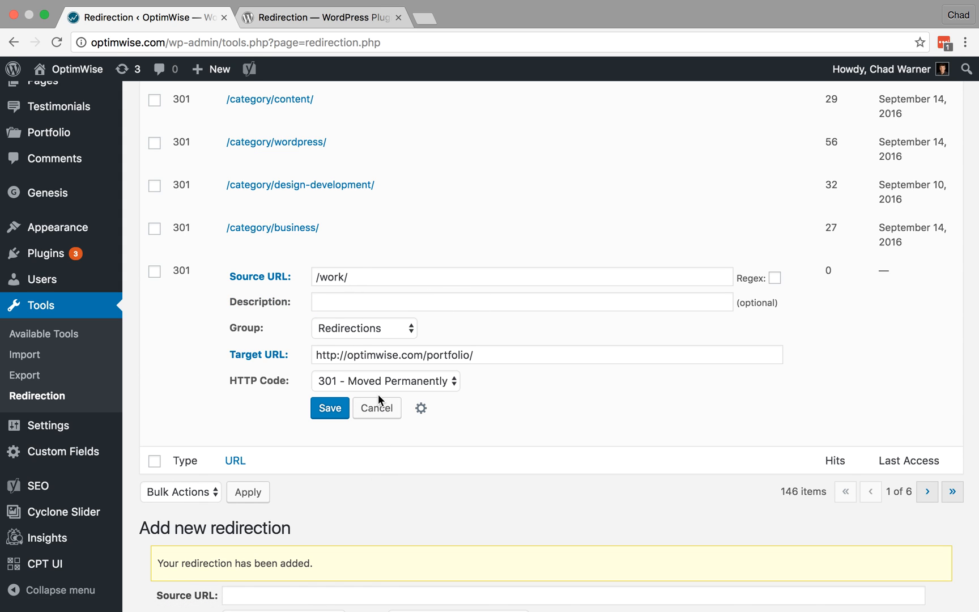
left_click(330, 408)
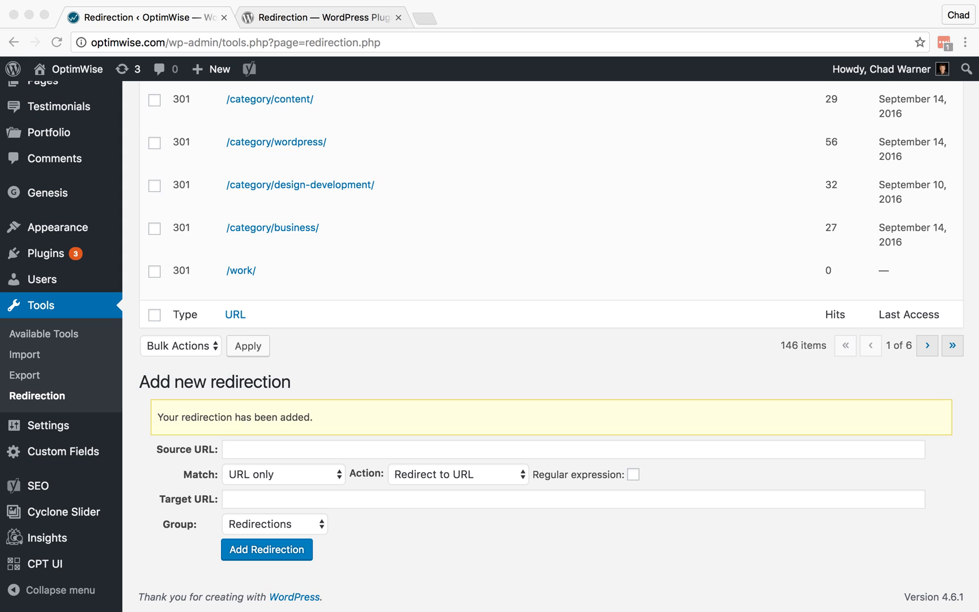
mouse_move(425, 417)
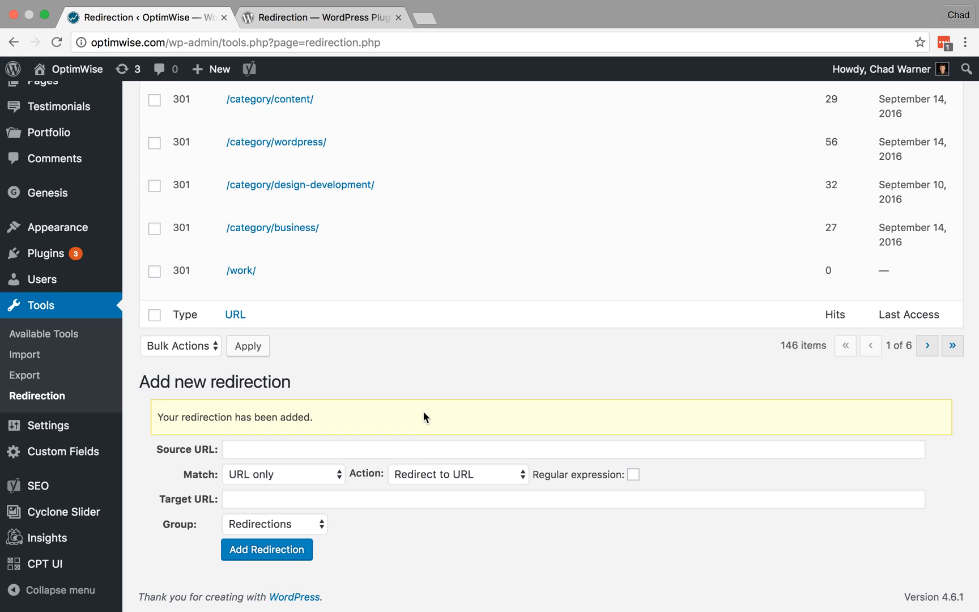
mouse_move(407, 422)
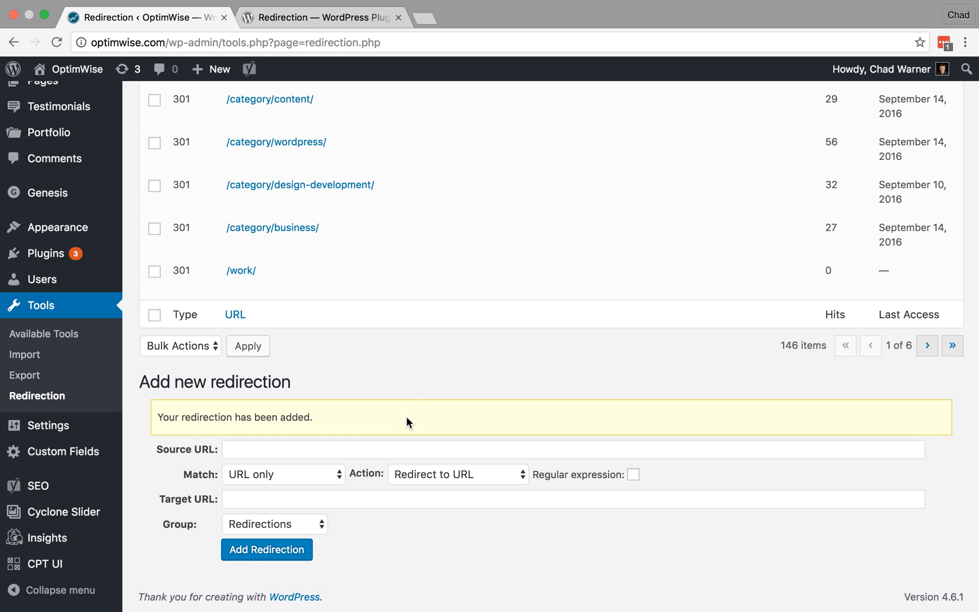
type("http://optimwise.com/work/")
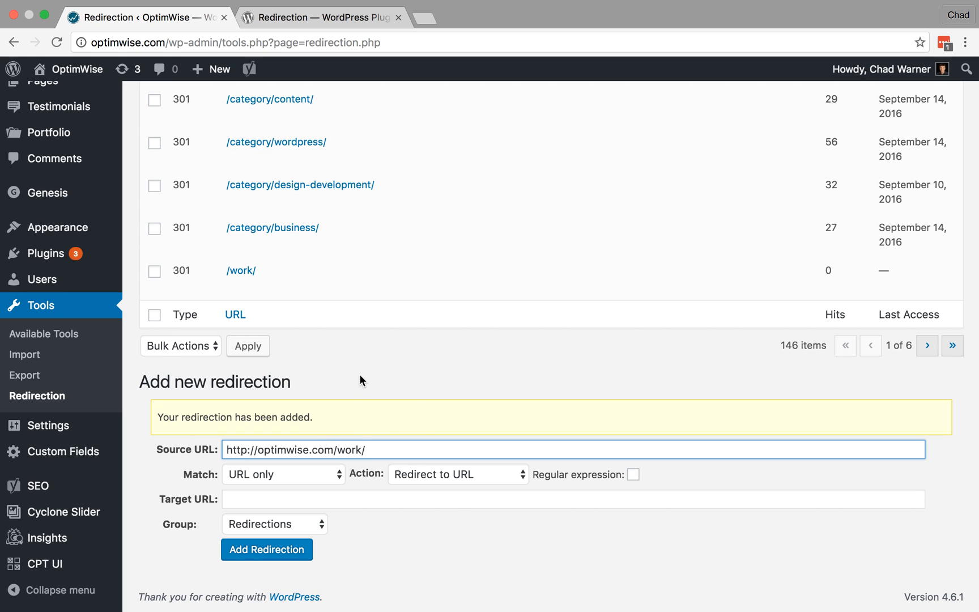
double_click(350, 450)
type("subscribe")
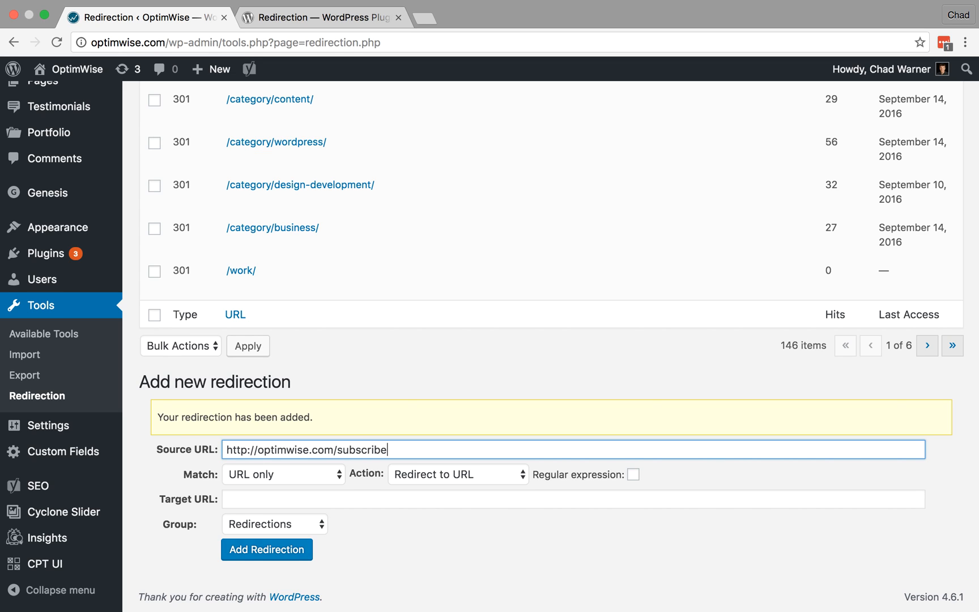
type("?")
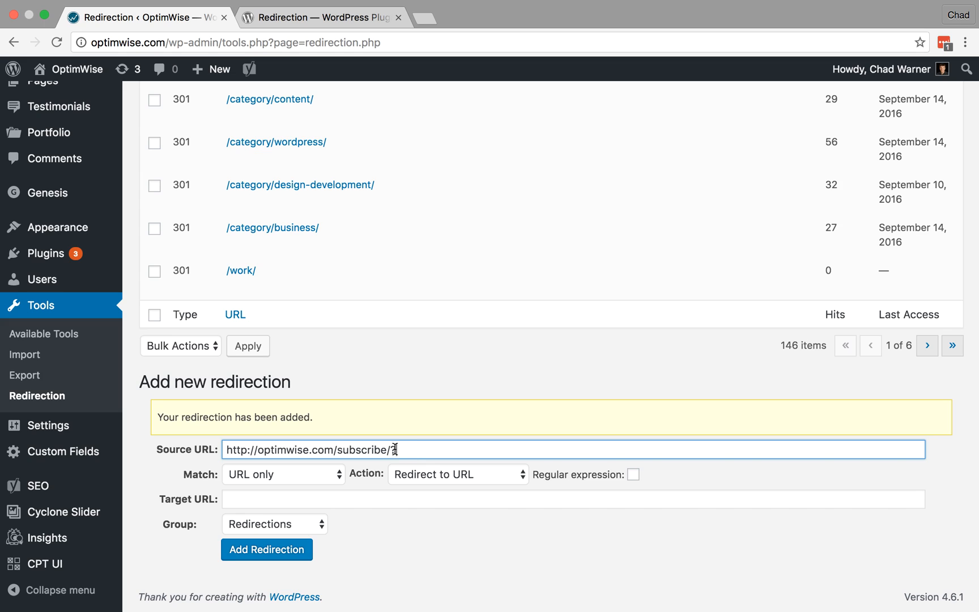
type("?")
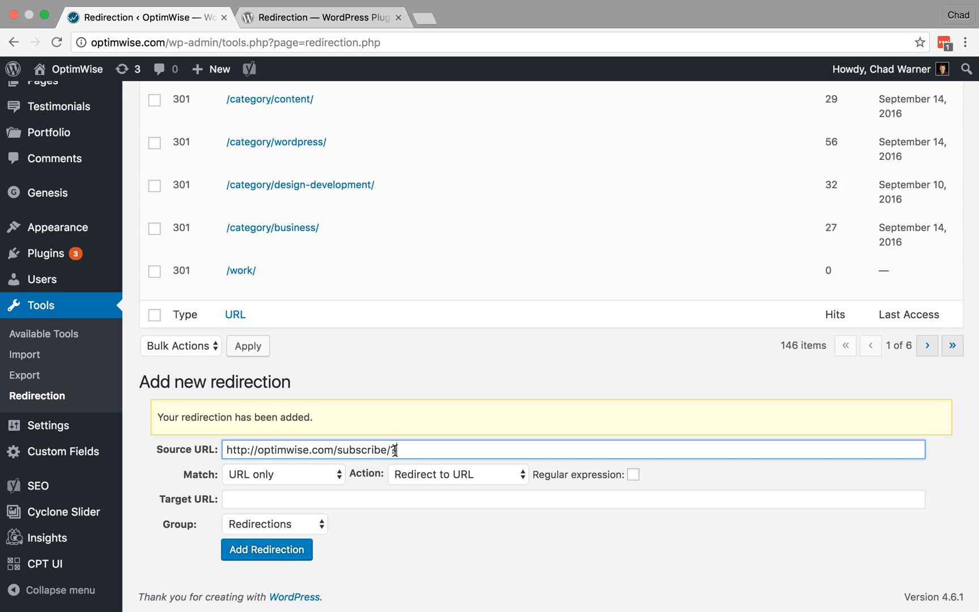
type("?")
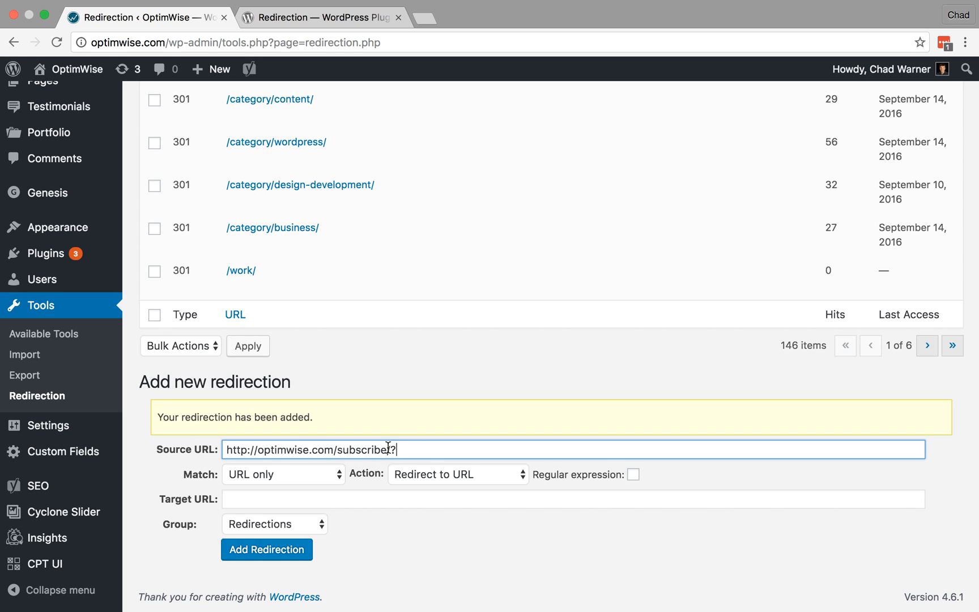
type("/")
left_click(573, 499)
type("http://optimwise.com/portfolio/")
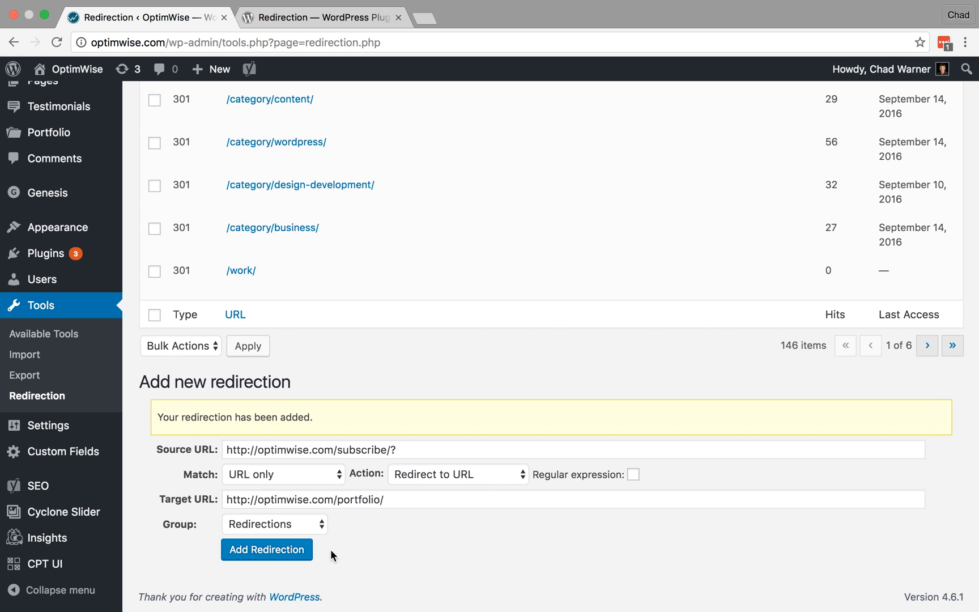
left_click(406, 449)
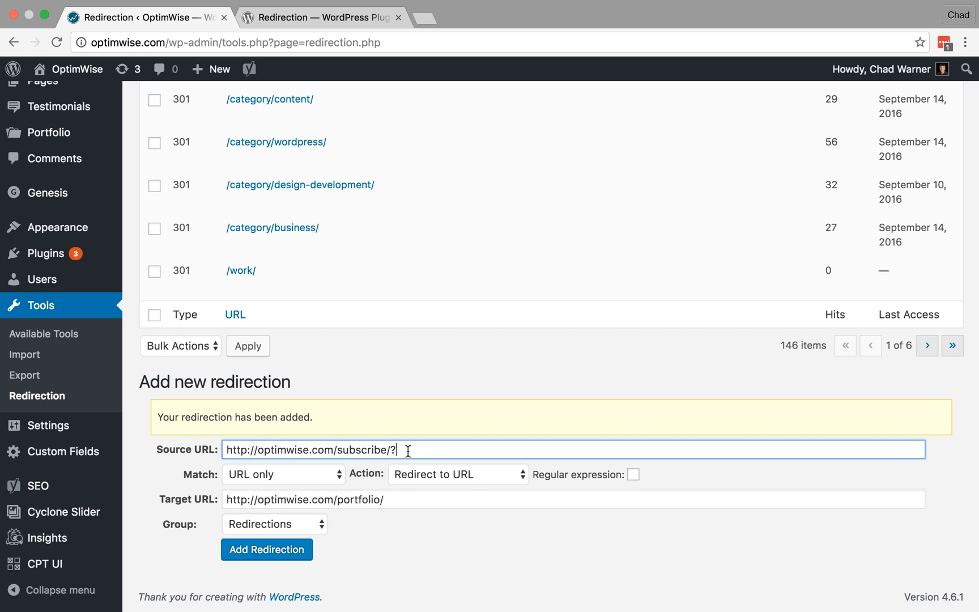
mouse_move(490, 450)
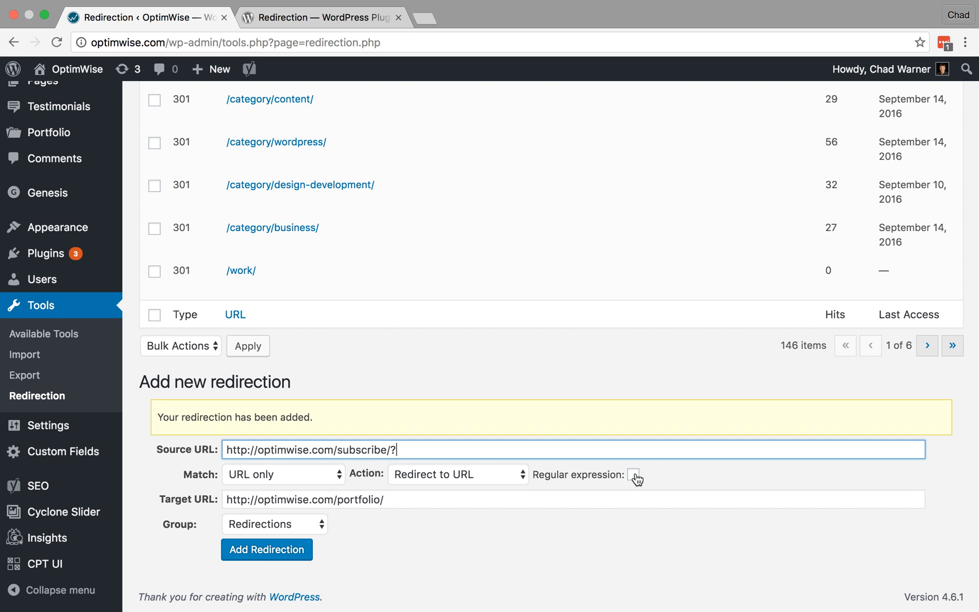
left_click(634, 475)
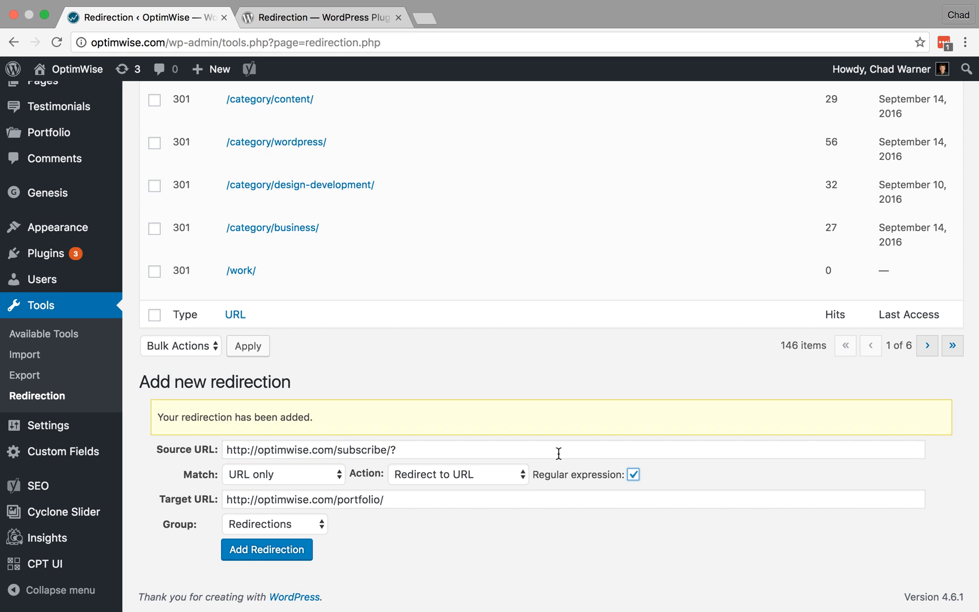
mouse_move(417, 474)
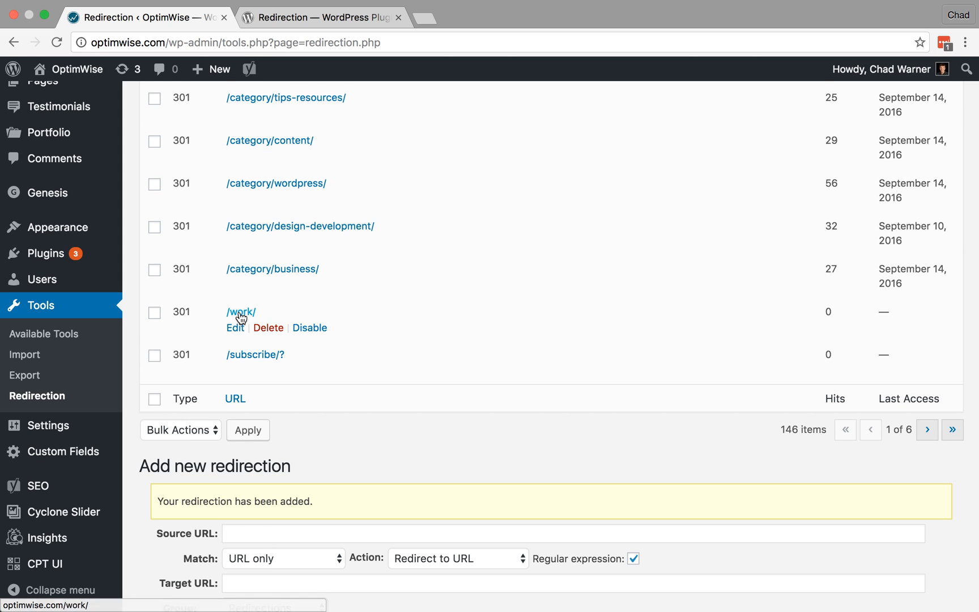
scroll("down", 3)
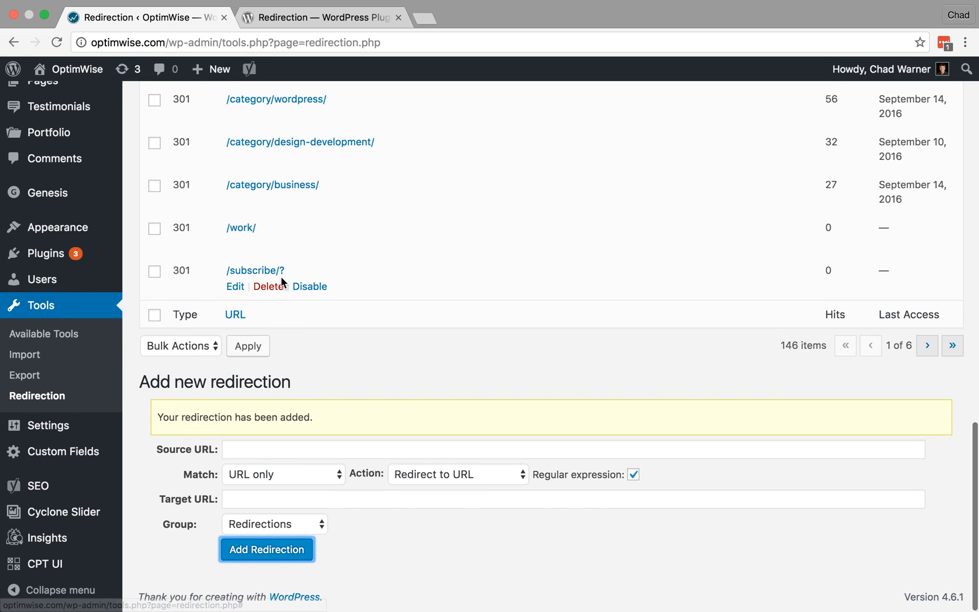
mouse_move(328, 373)
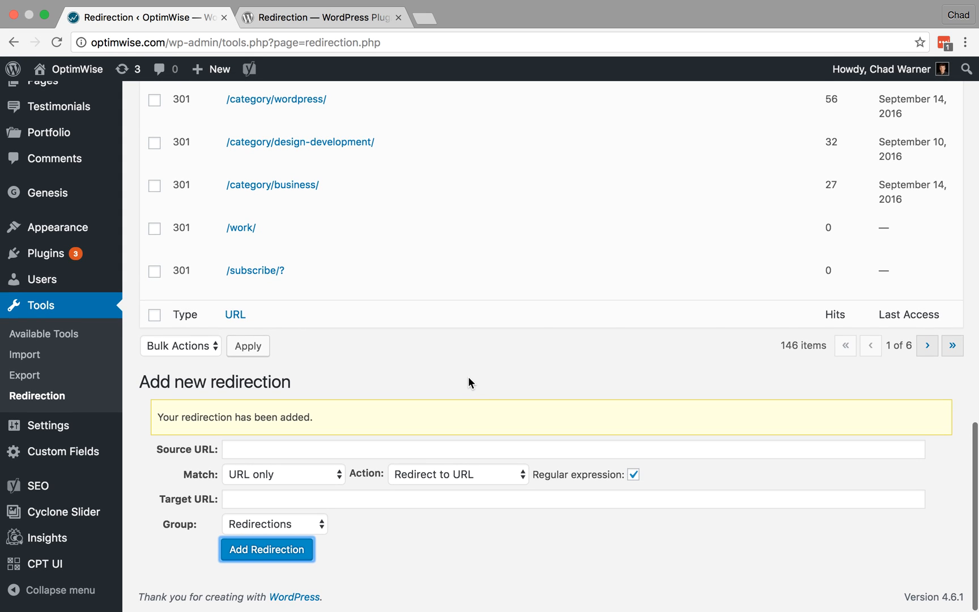
mouse_move(390, 443)
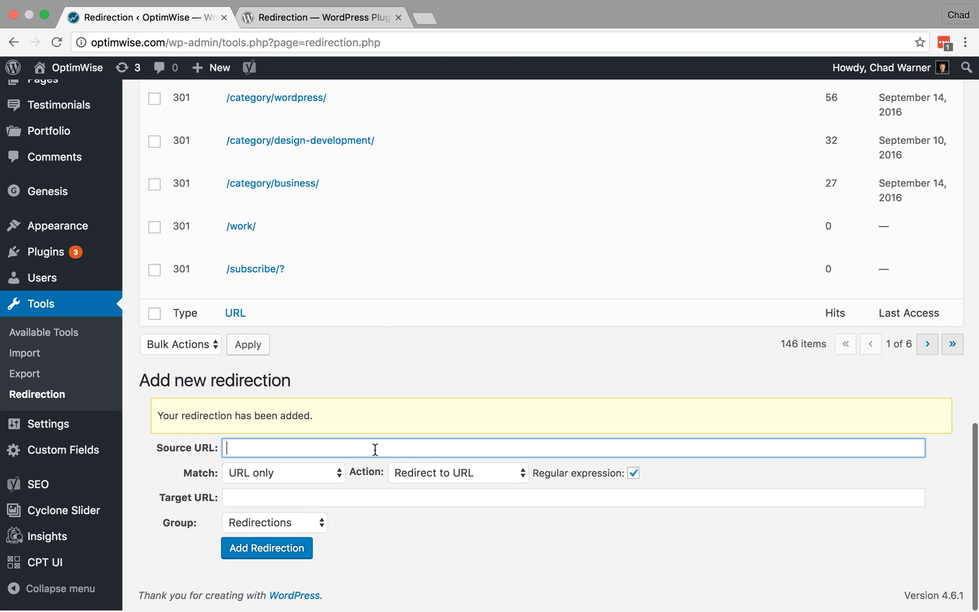
type("http://optimwise.com/work/")
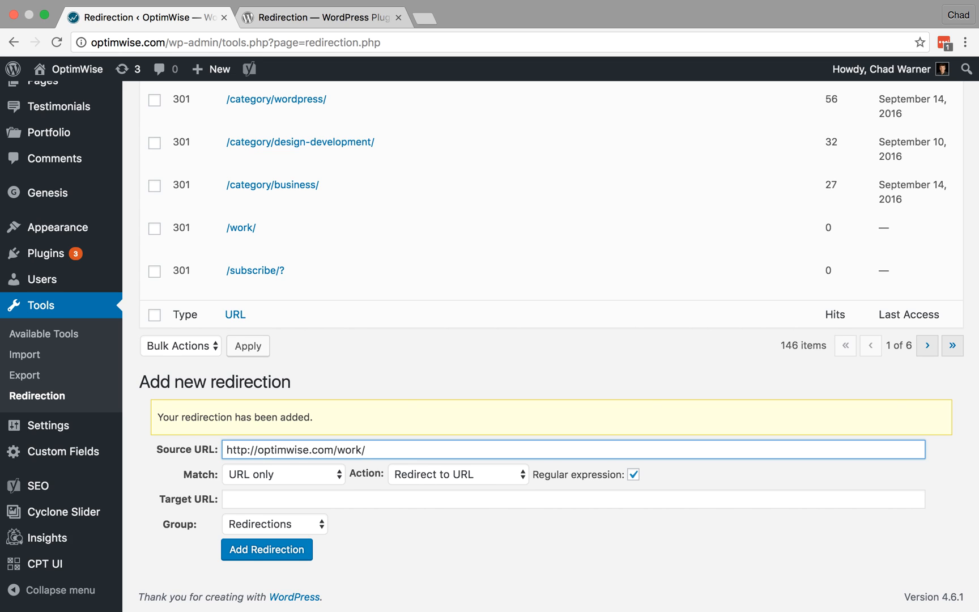
type("ron-meyer-e")
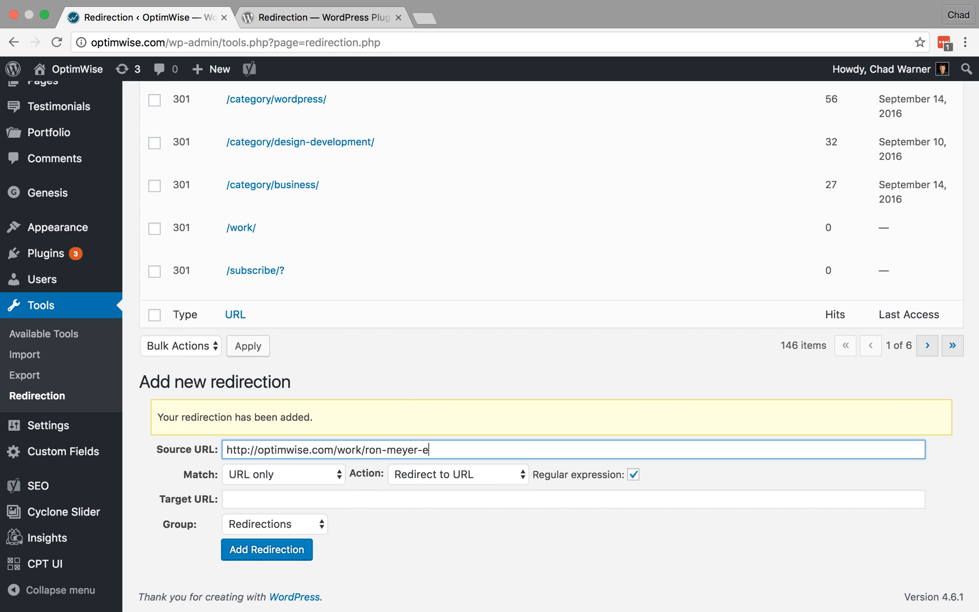
type("xcavating/")
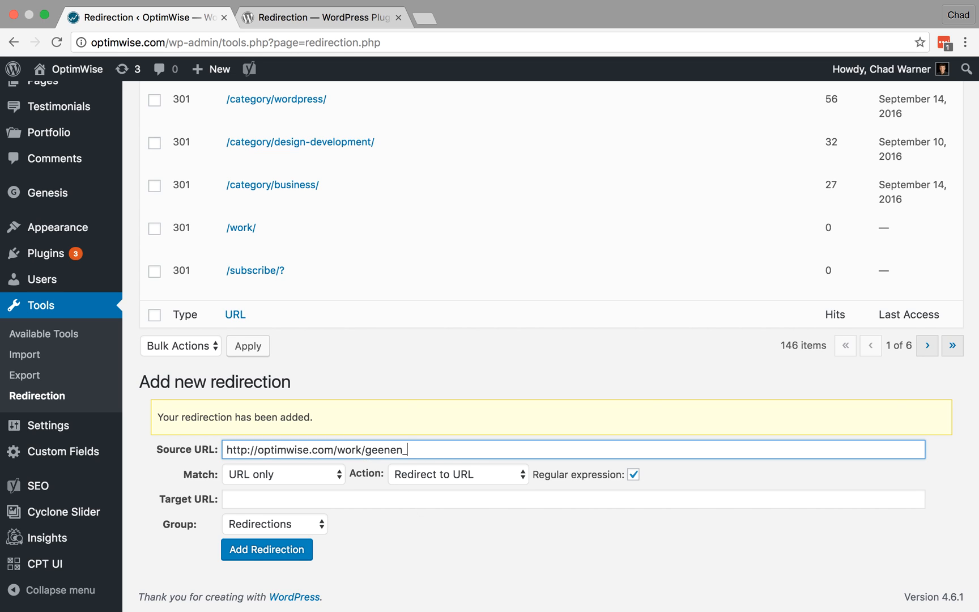
type("-kolean/")
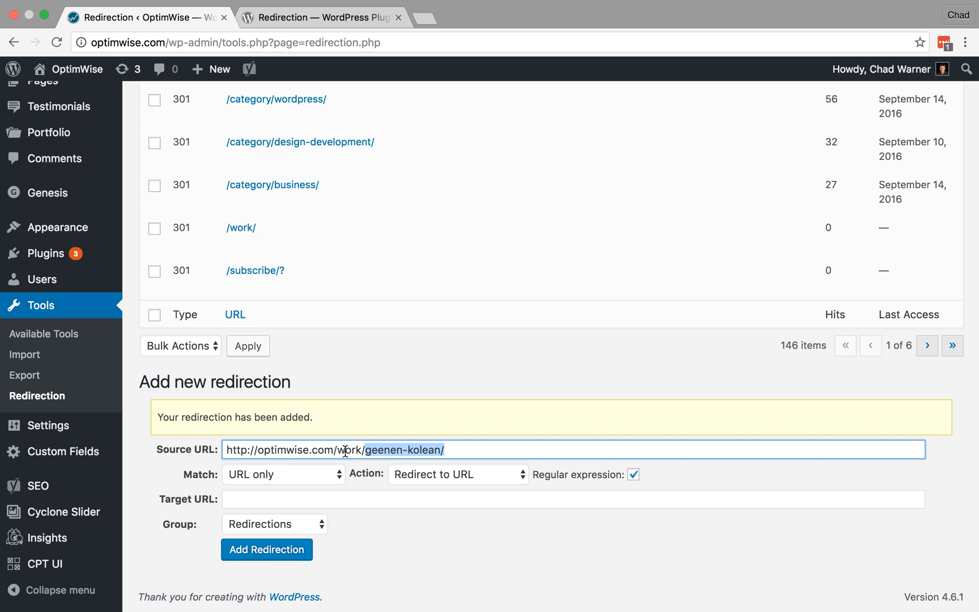
type("http://optimwise.com/portfolio/")
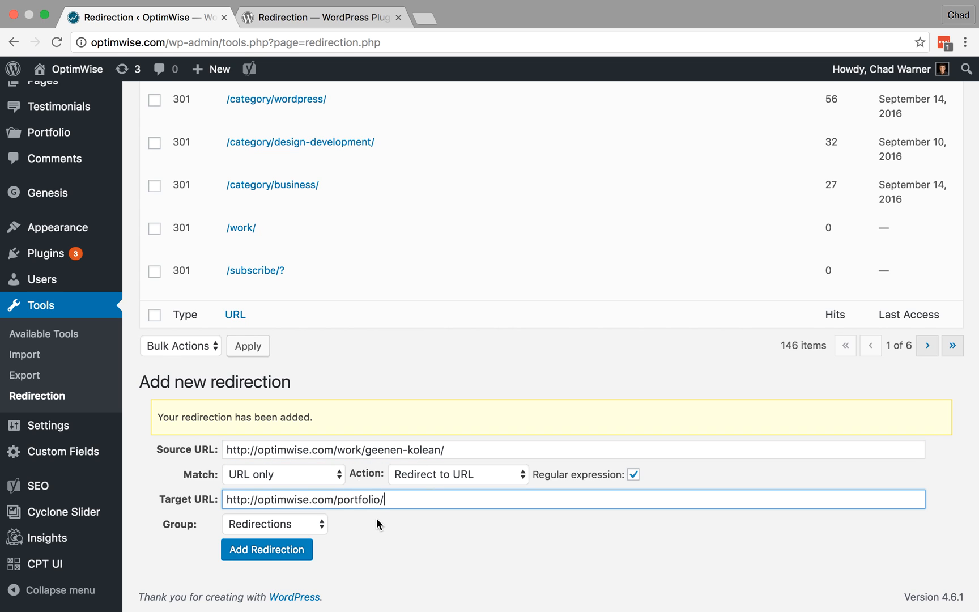
mouse_move(393, 467)
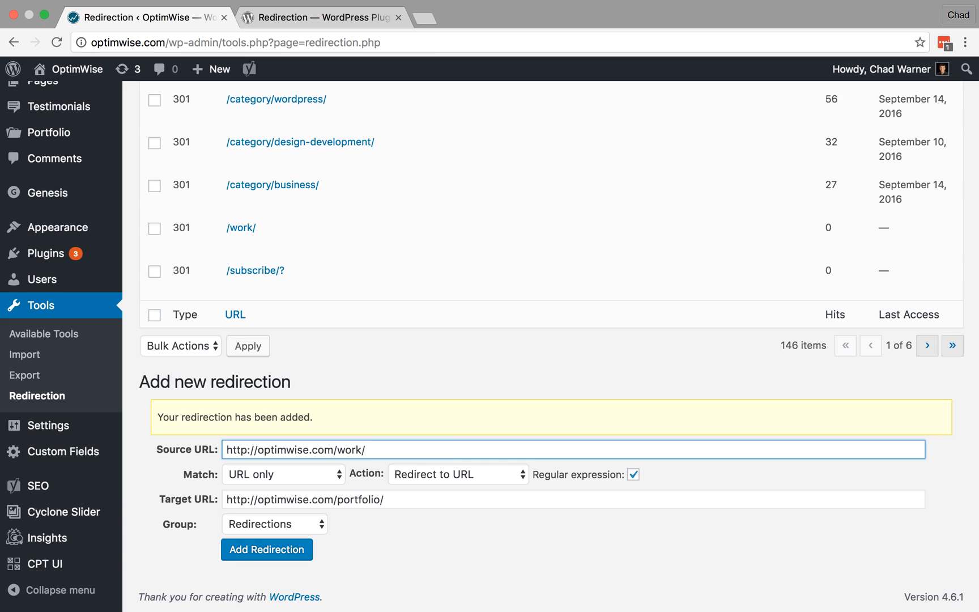
mouse_move(433, 415)
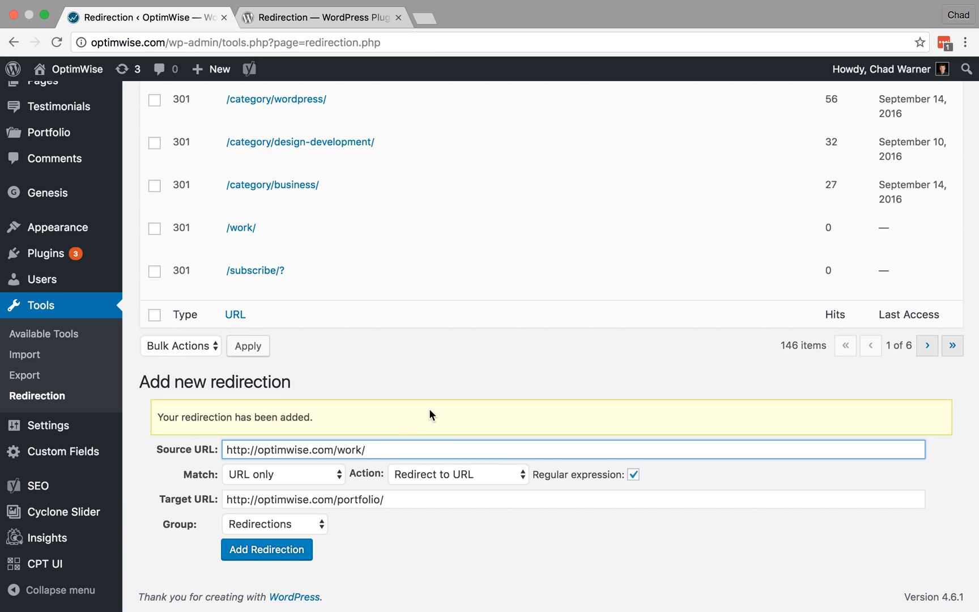
type("(")
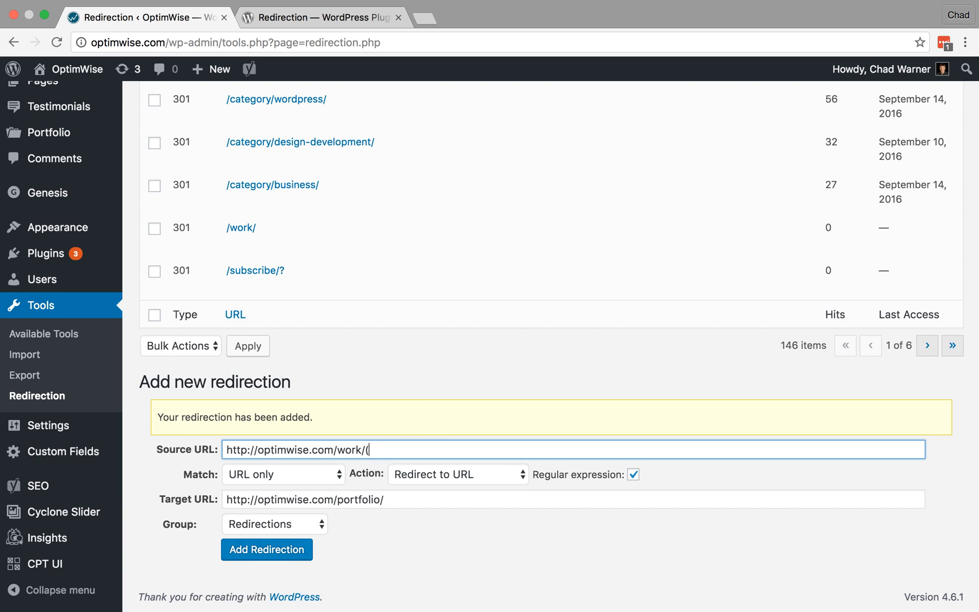
type(".*")
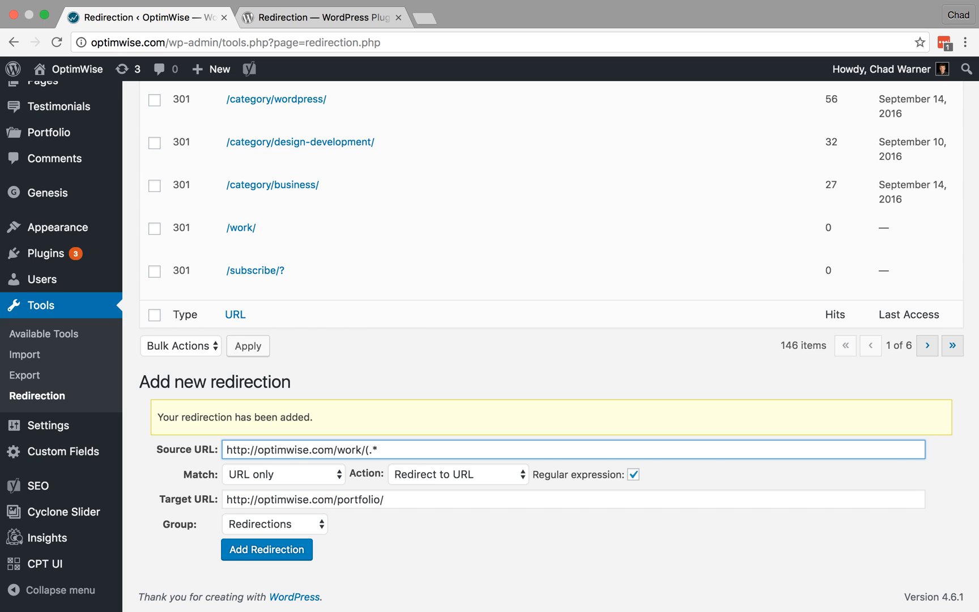
type(")")
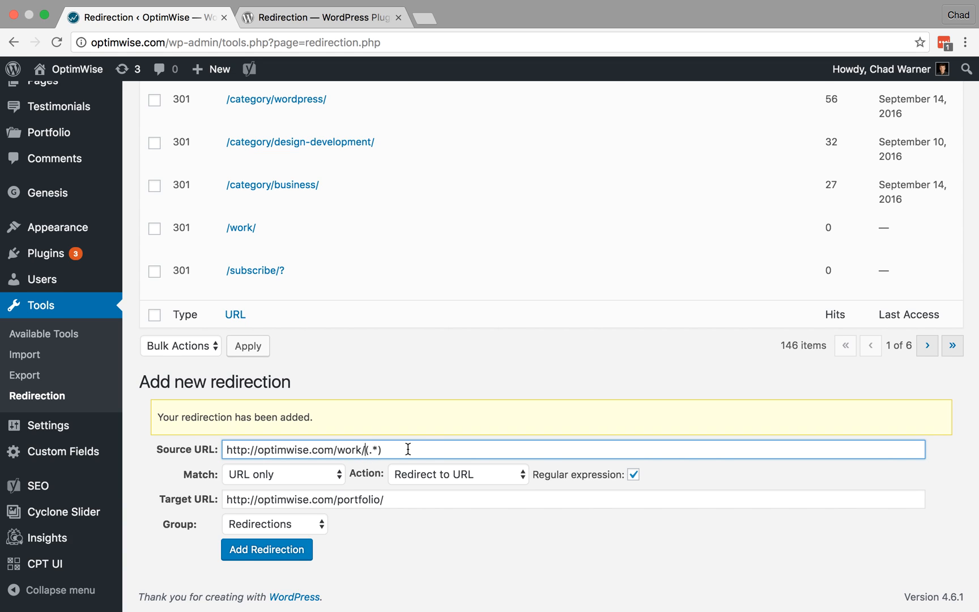
mouse_move(400, 450)
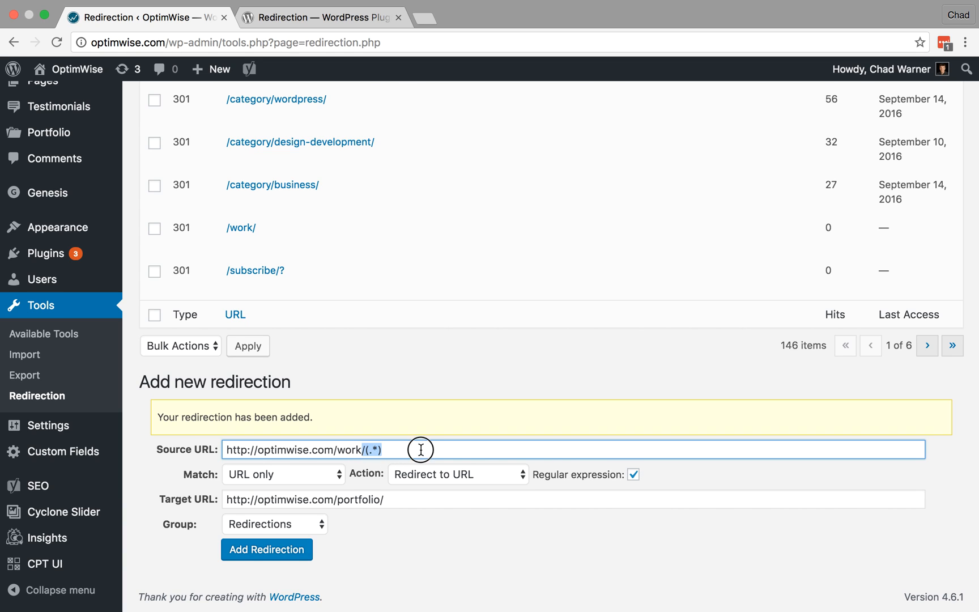
left_click(390, 498)
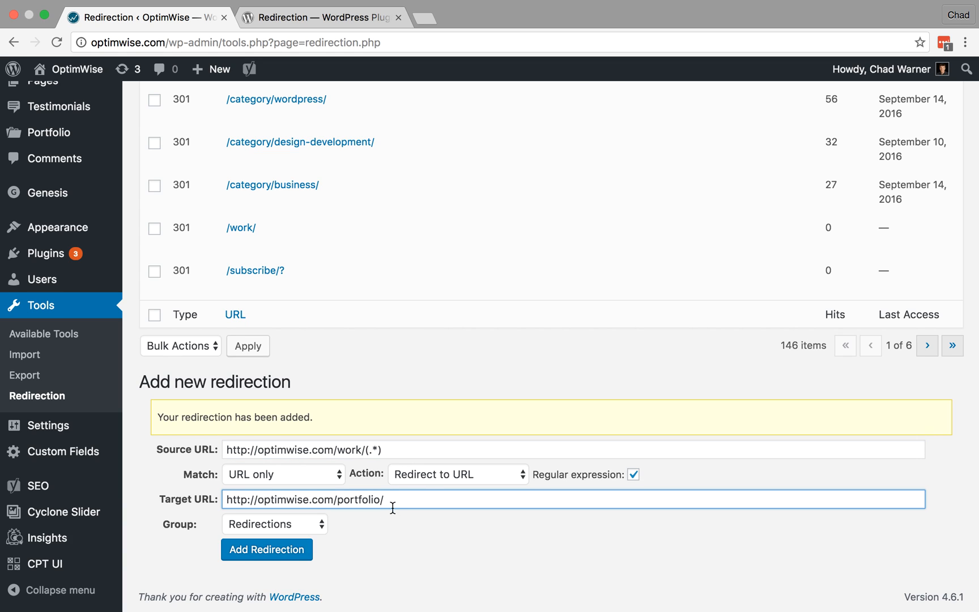
mouse_move(344, 499)
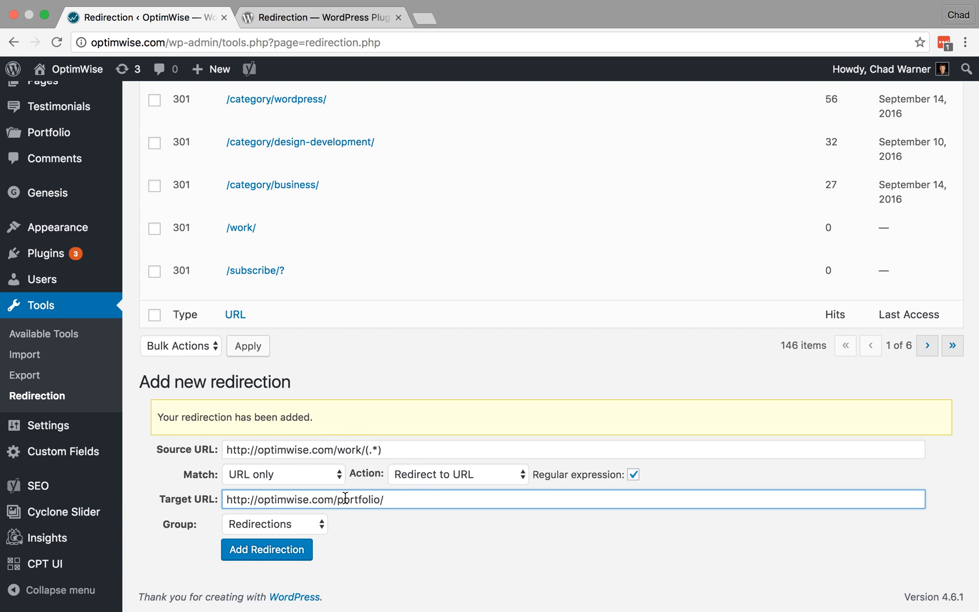
mouse_move(404, 498)
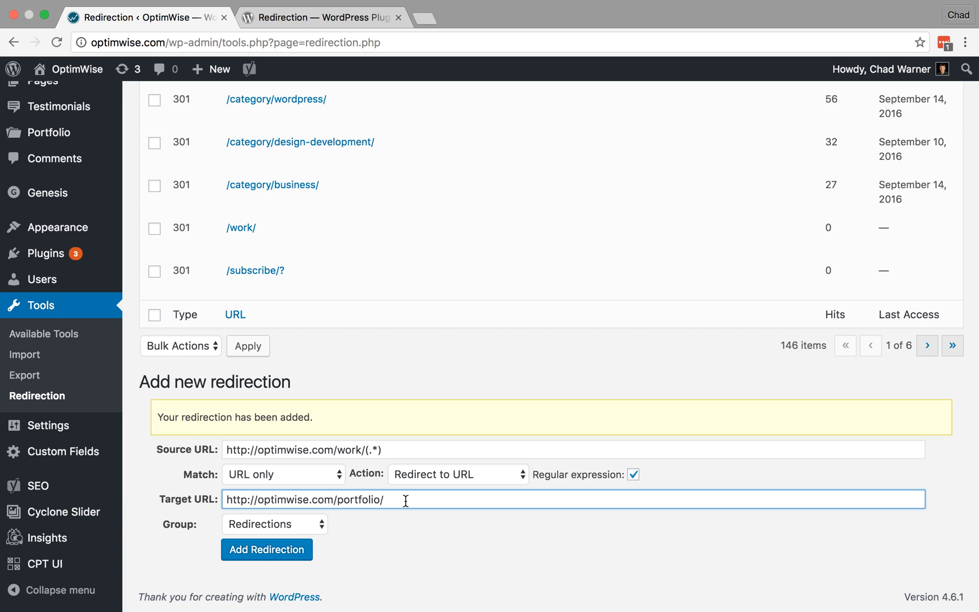
type("$1")
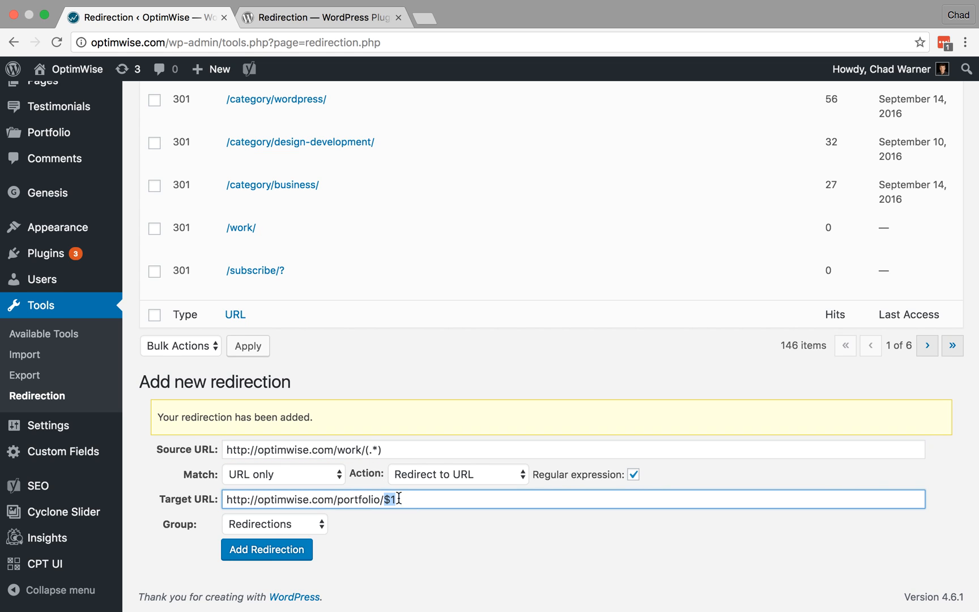
left_click(417, 449)
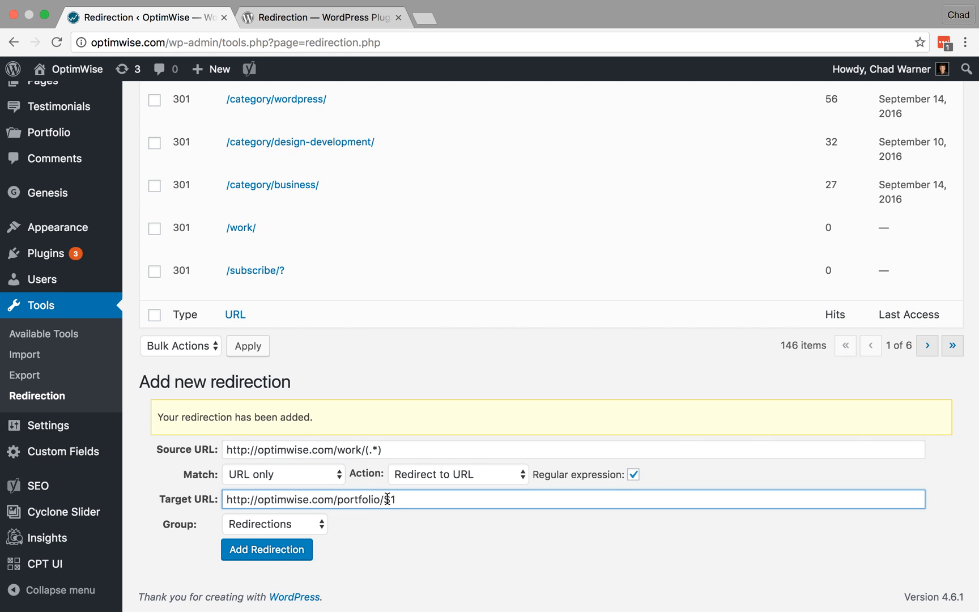
left_click(343, 450)
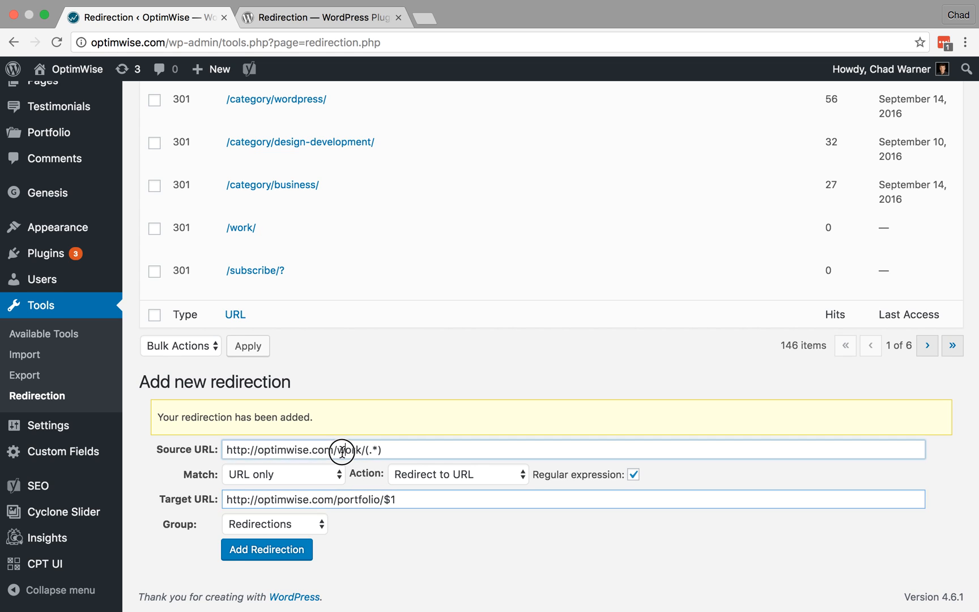
left_click(412, 499)
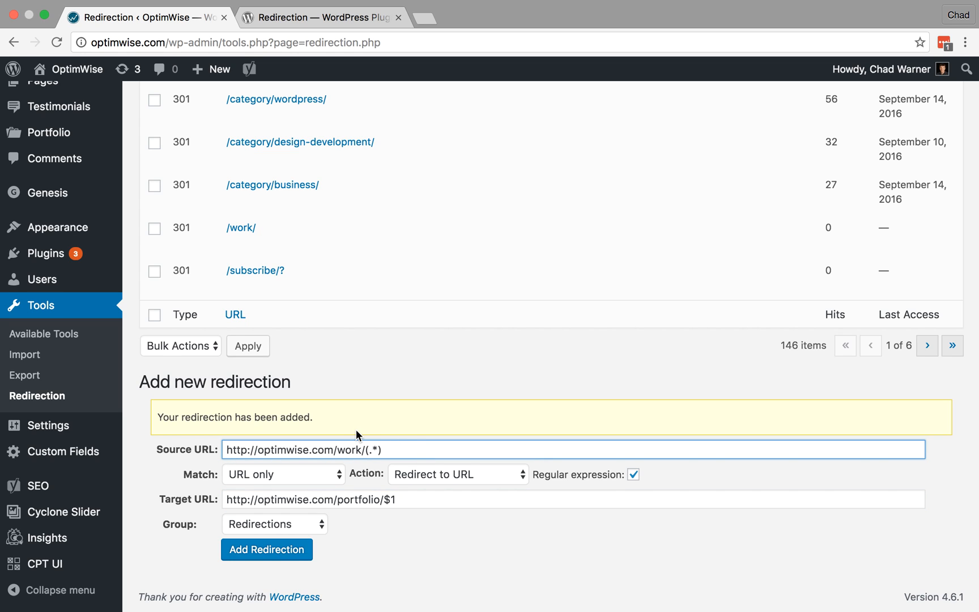
mouse_move(411, 525)
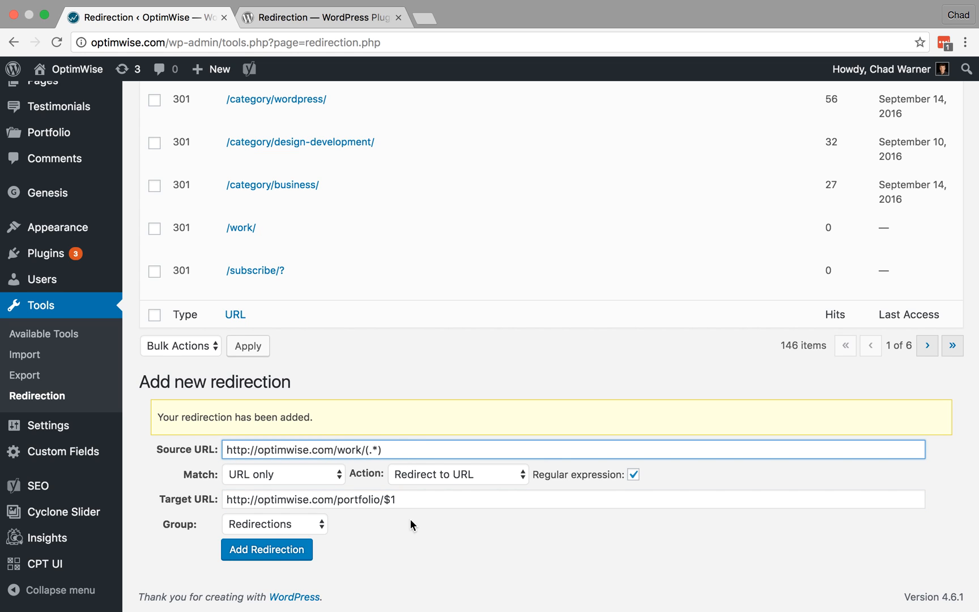
mouse_move(419, 501)
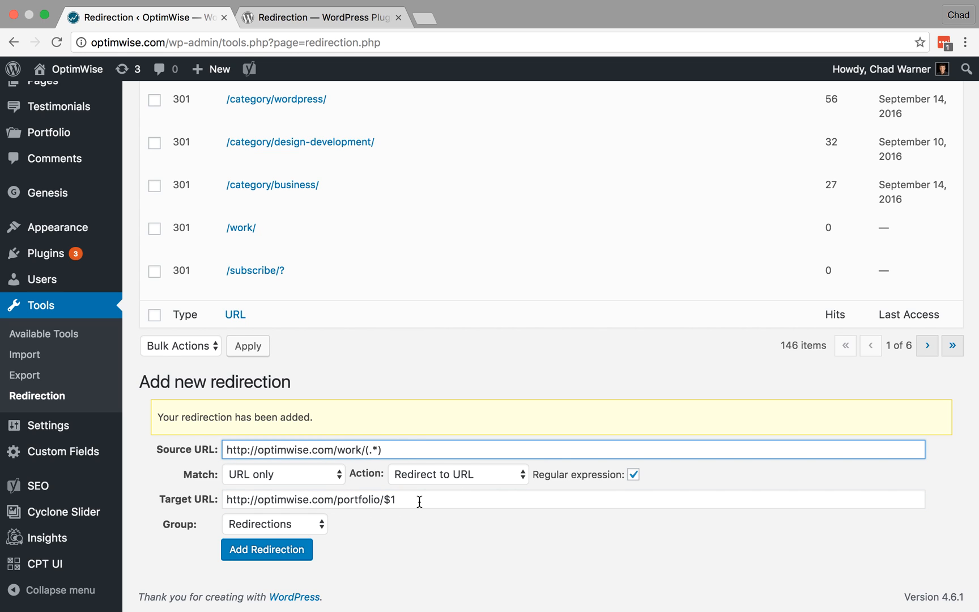
mouse_move(376, 503)
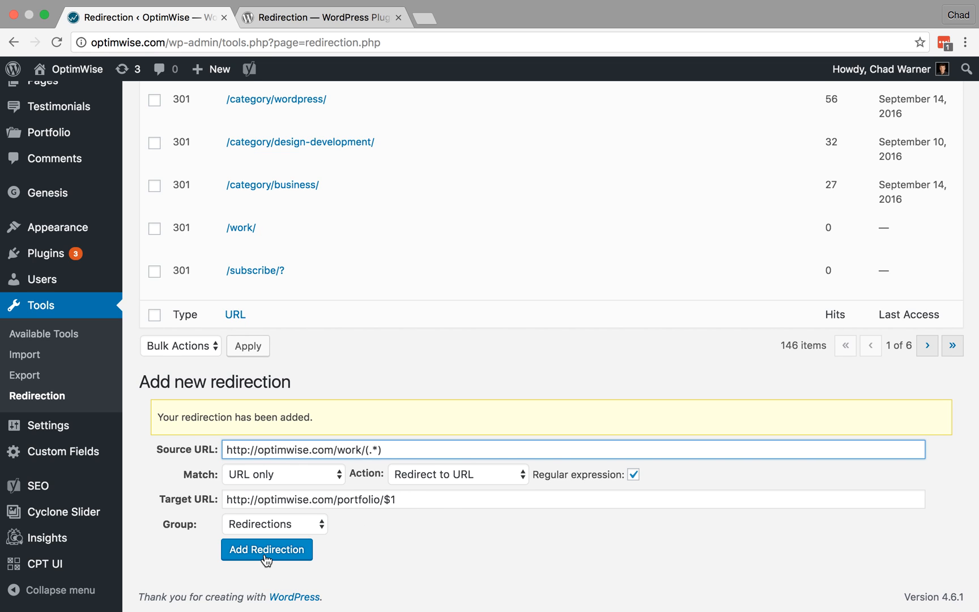
Add the /work/(.*) redirect and check it in the 301 list below /subscribe/?
left_click(266, 549)
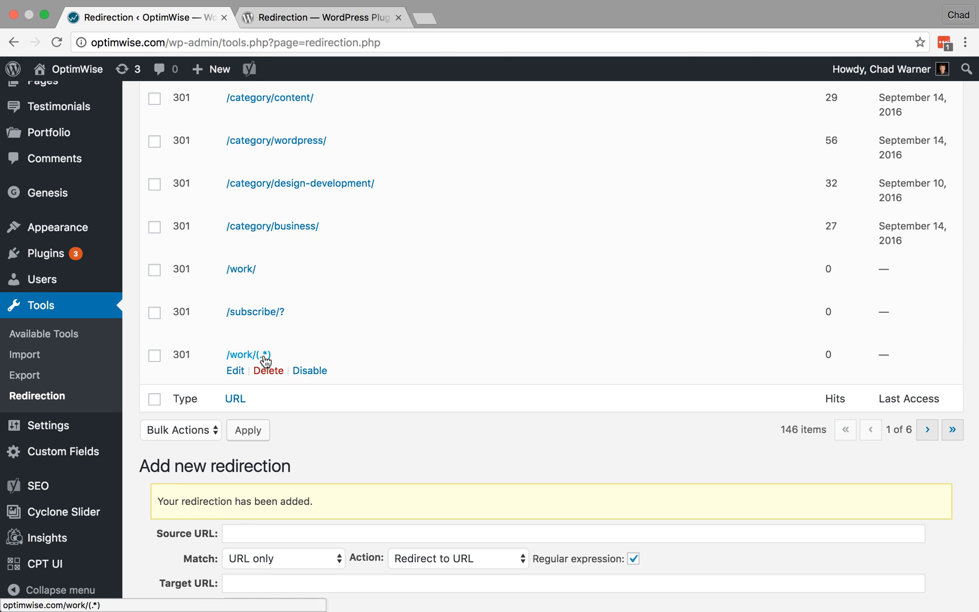
mouse_move(321, 367)
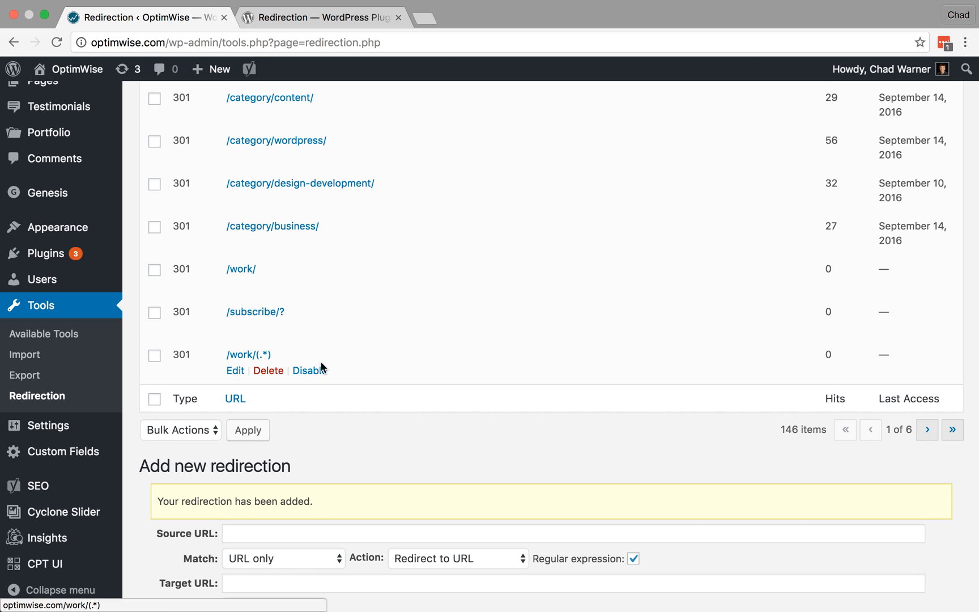
scroll("down", 3)
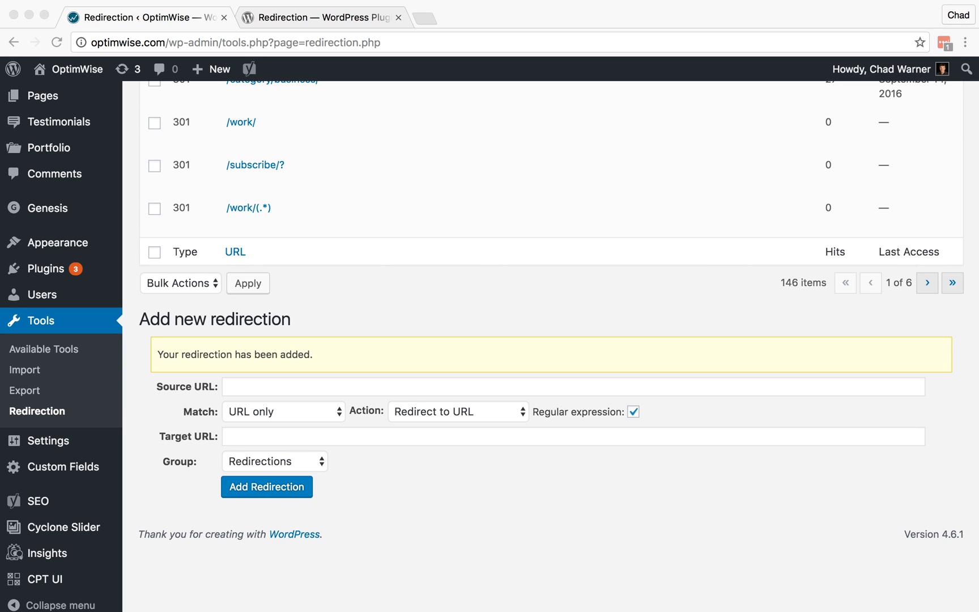
mouse_move(279, 217)
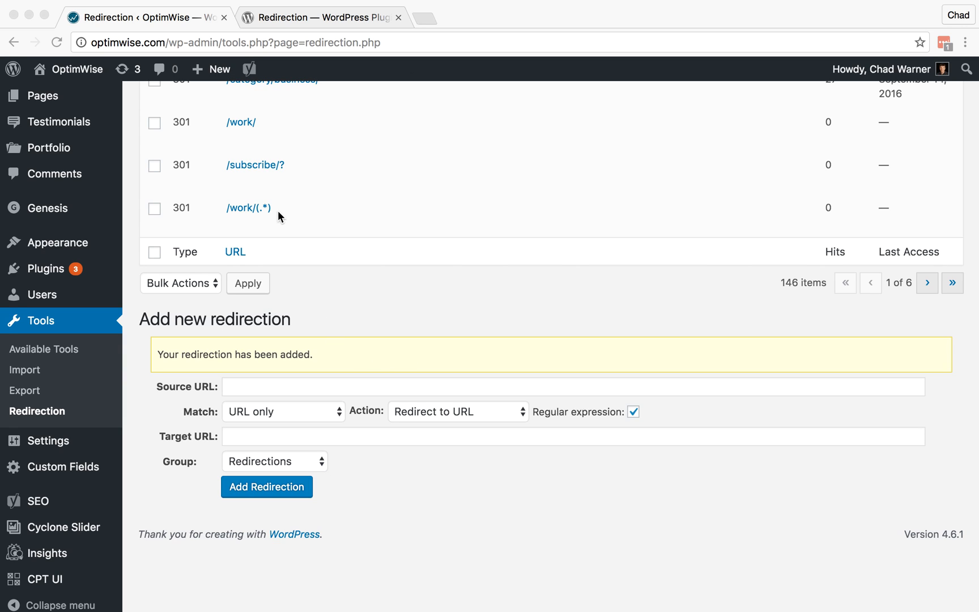
mouse_move(303, 230)
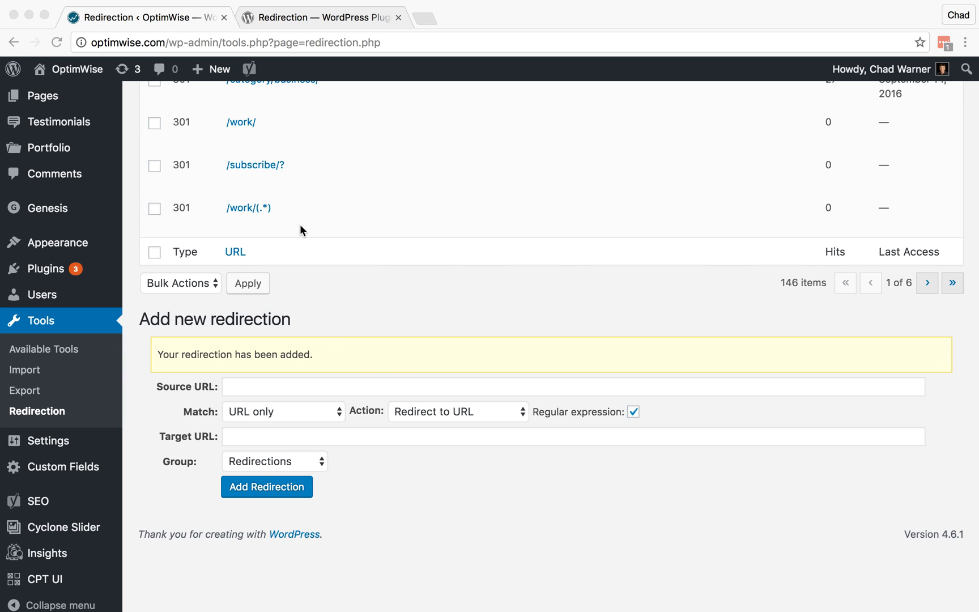
mouse_move(314, 308)
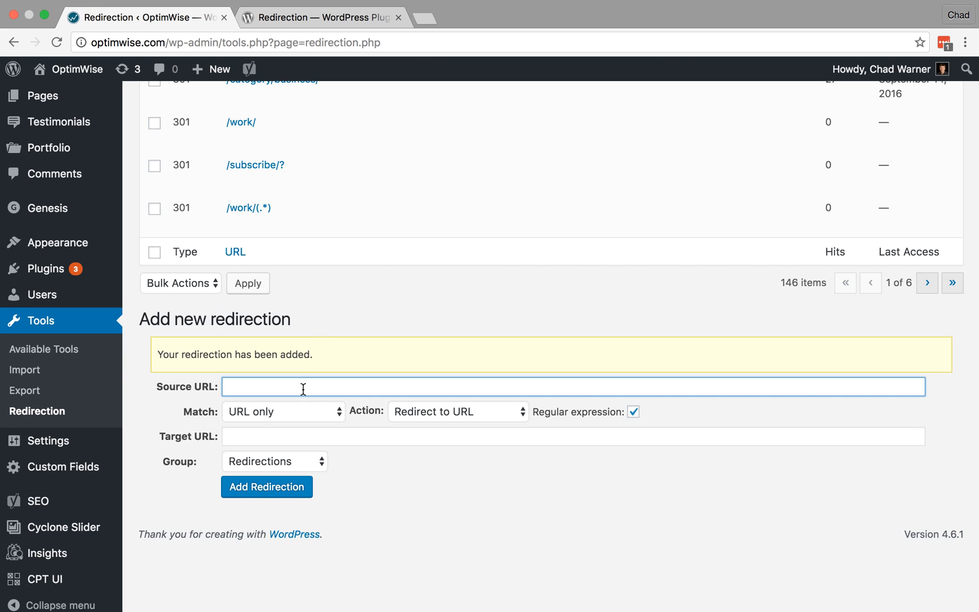
type("http://optimwise.com/portfolio/")
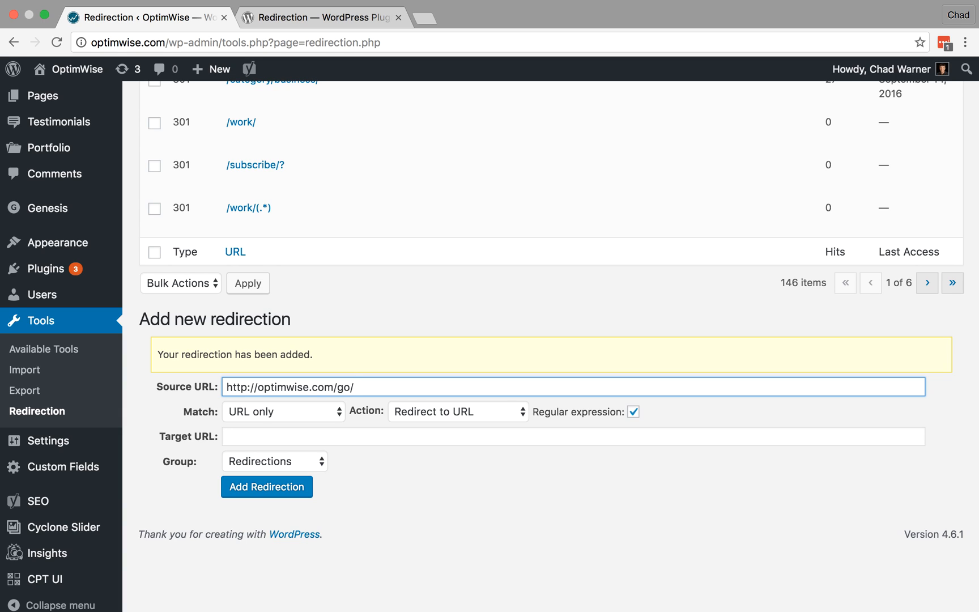
type("flywheel")
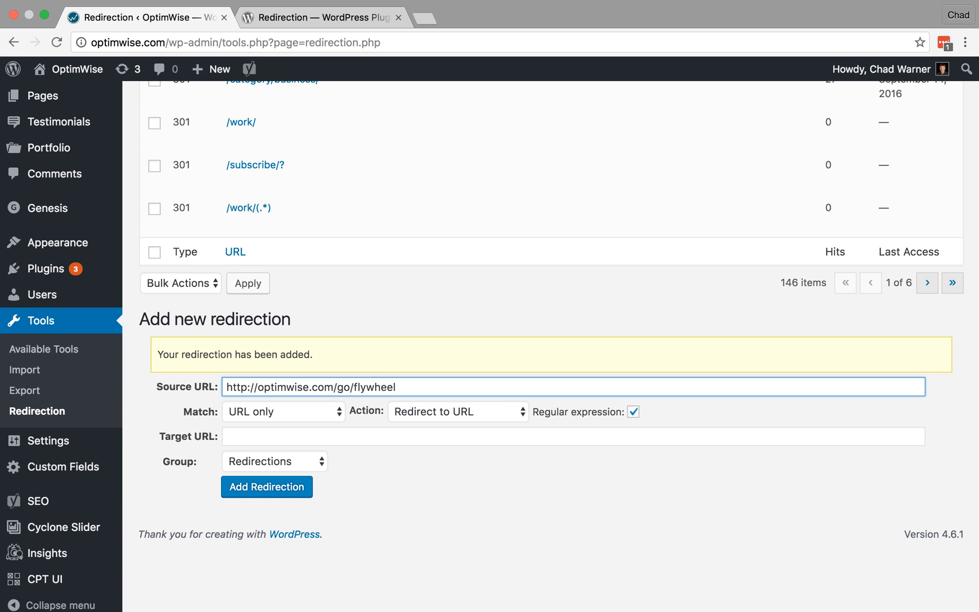
mouse_move(456, 370)
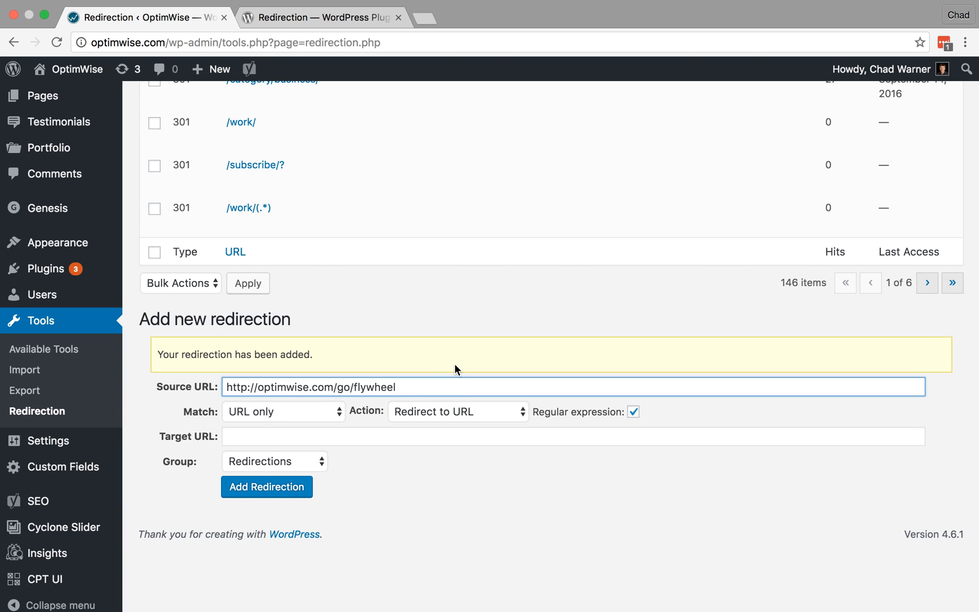
type("(.")
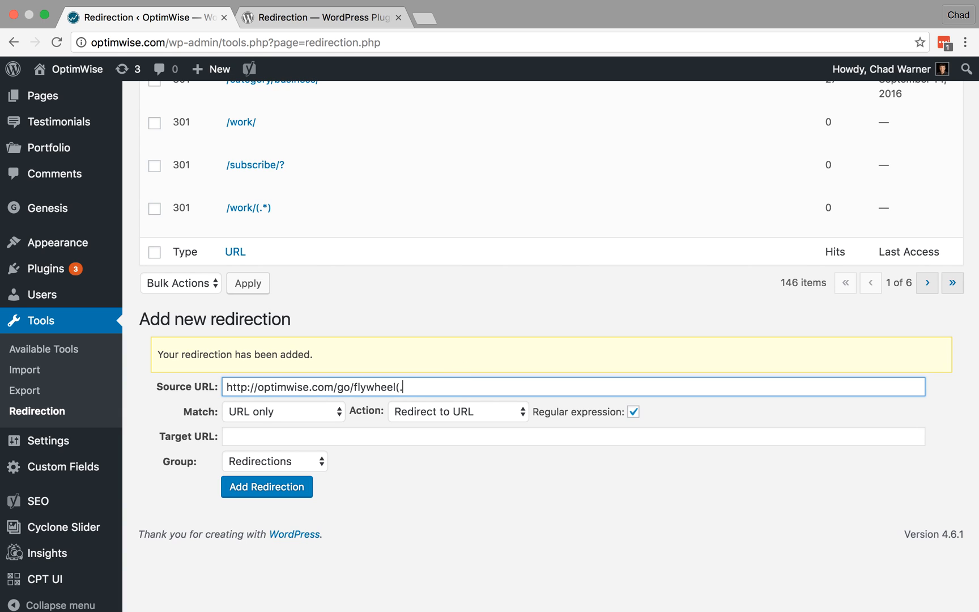
type("*)")
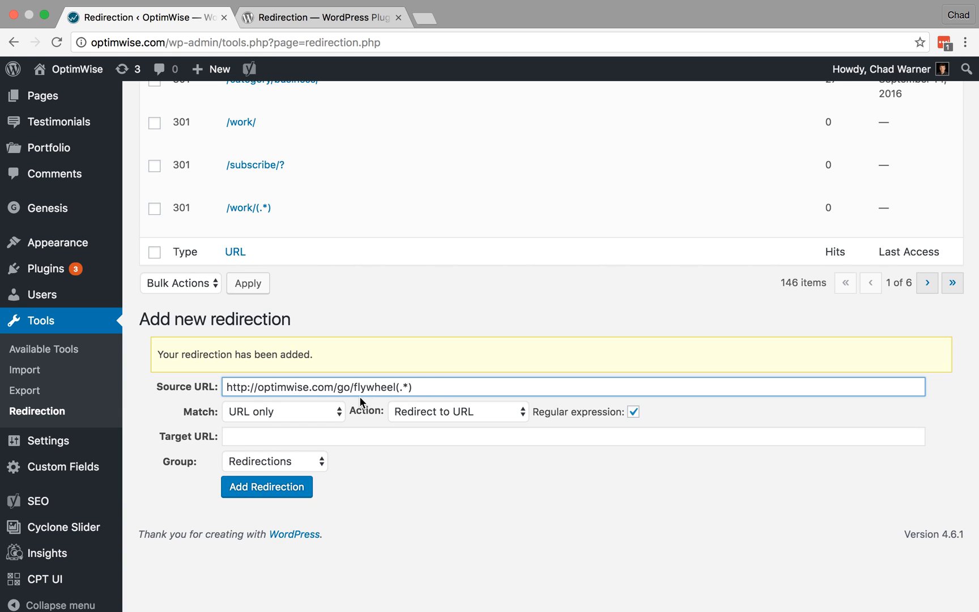
mouse_move(397, 395)
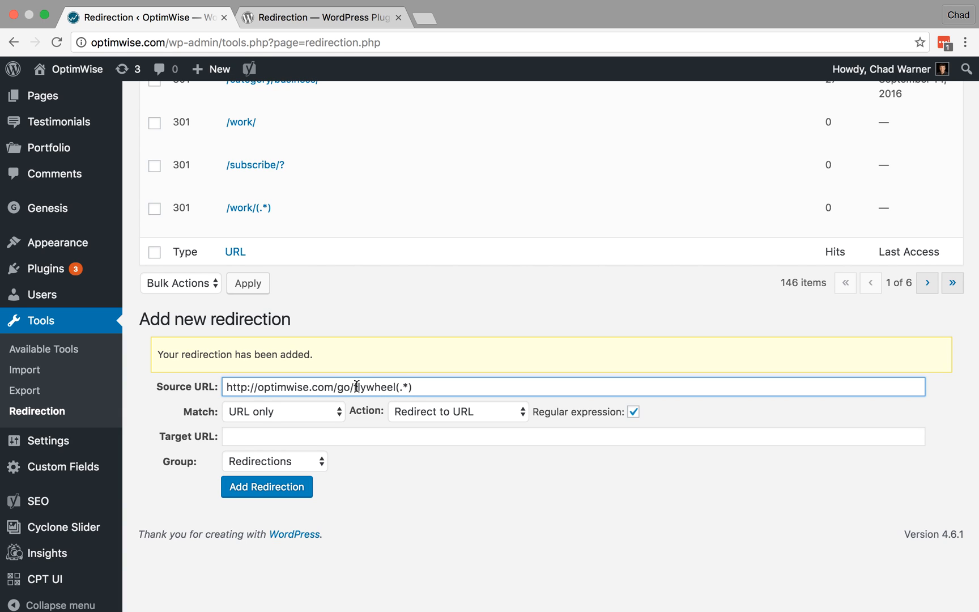
mouse_move(393, 406)
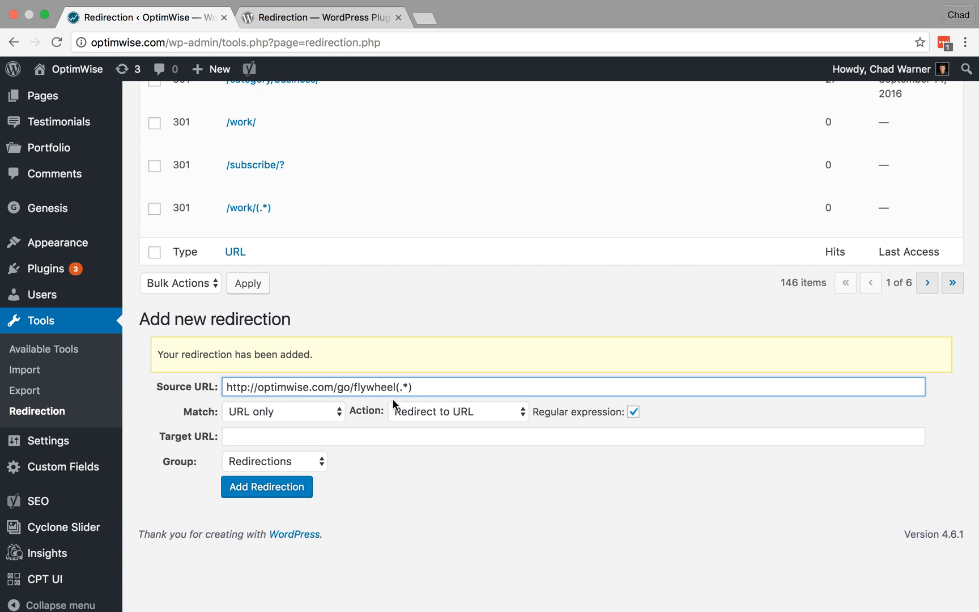
mouse_move(401, 395)
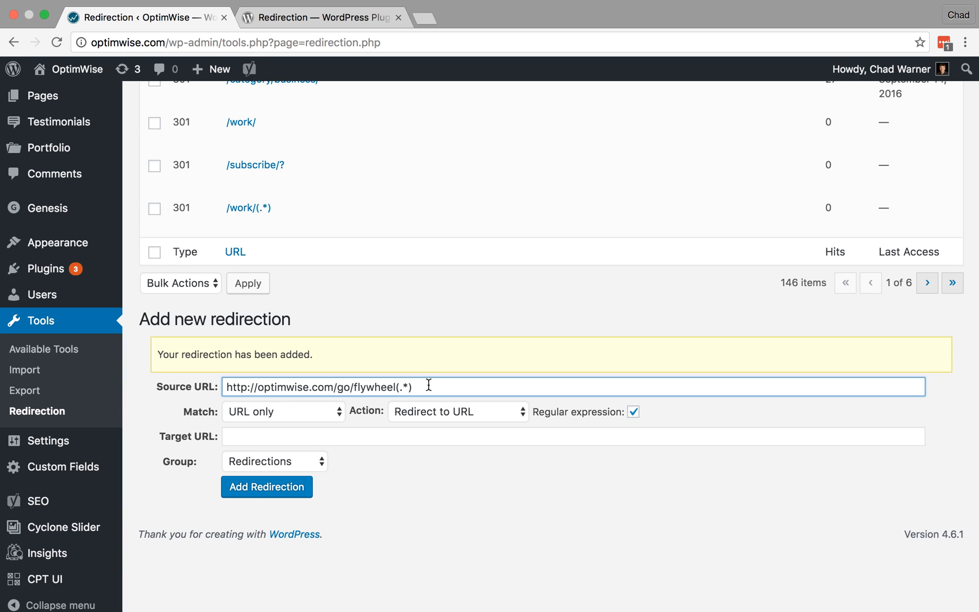
mouse_move(384, 393)
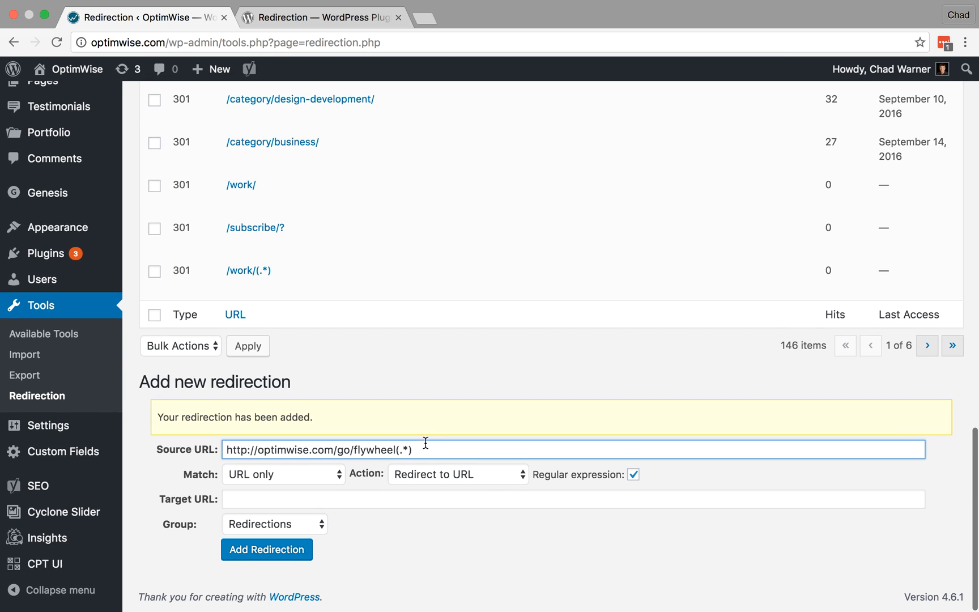
mouse_move(395, 449)
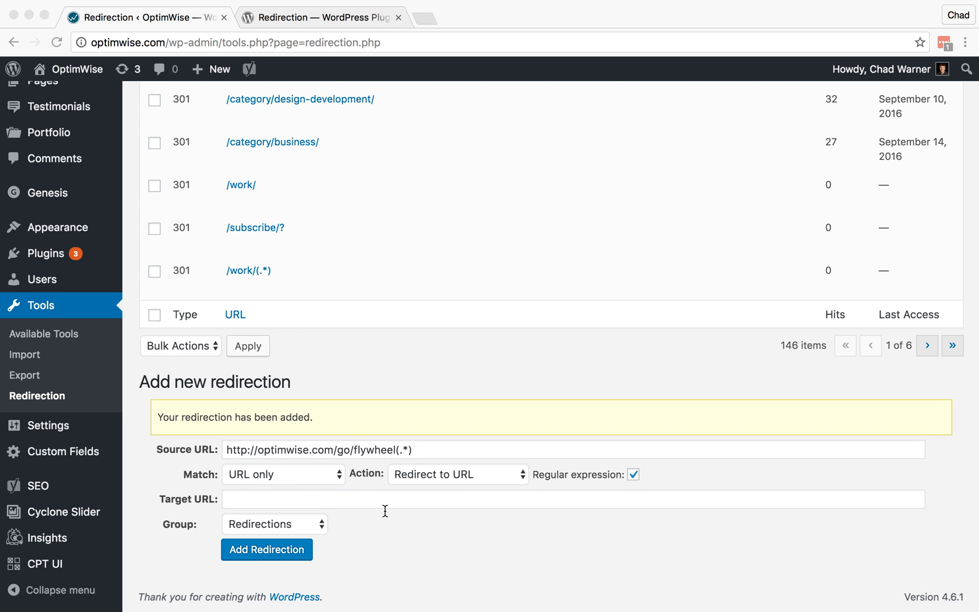
type("http://share.getf.ly/z02e2k")
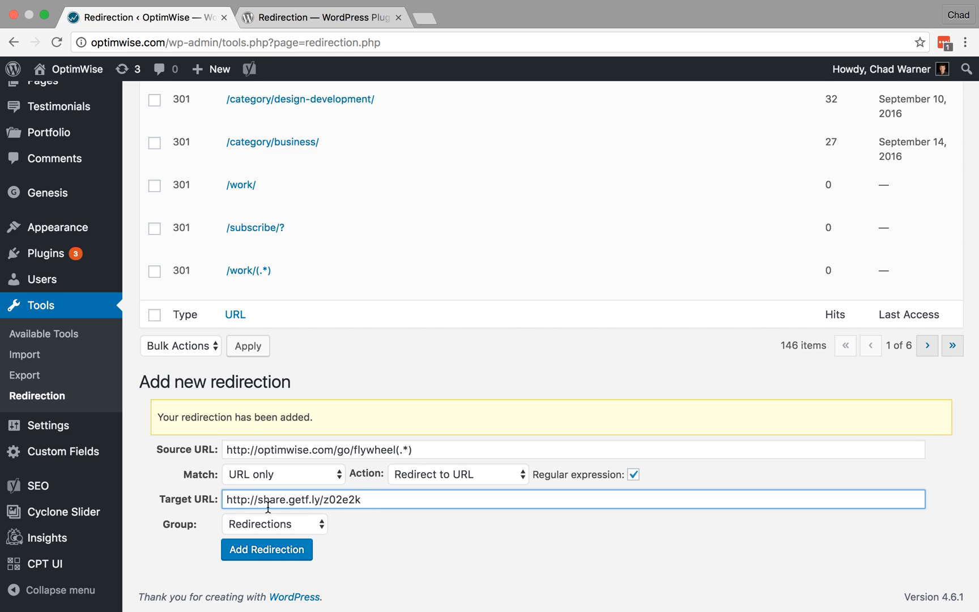
mouse_move(379, 501)
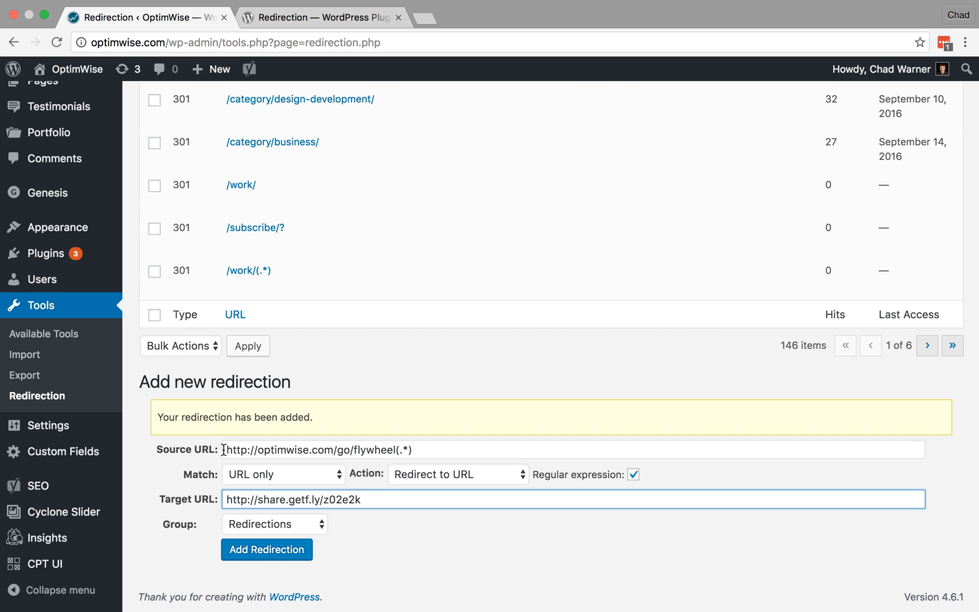
mouse_move(393, 450)
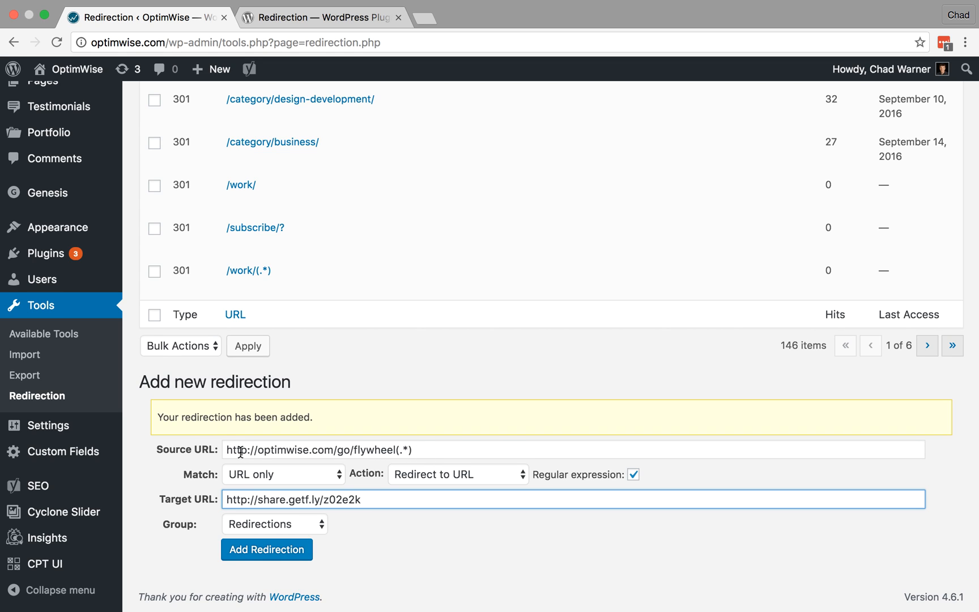
mouse_move(388, 454)
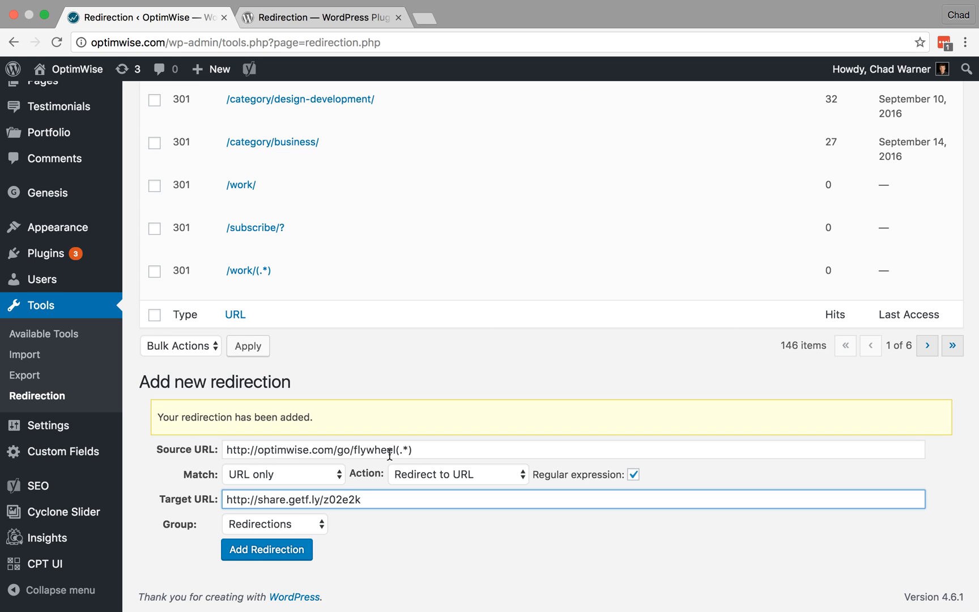
mouse_move(386, 514)
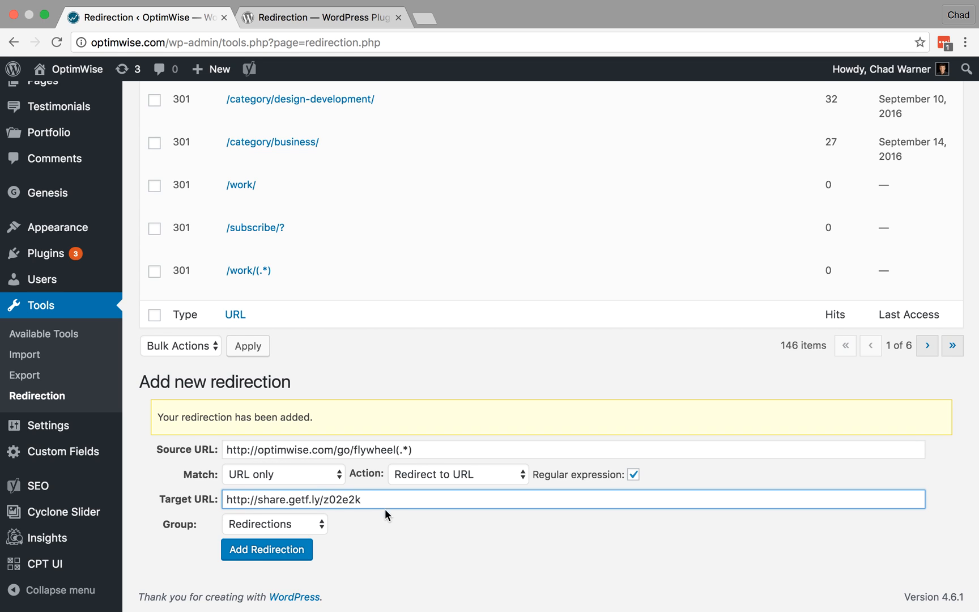
mouse_move(266, 550)
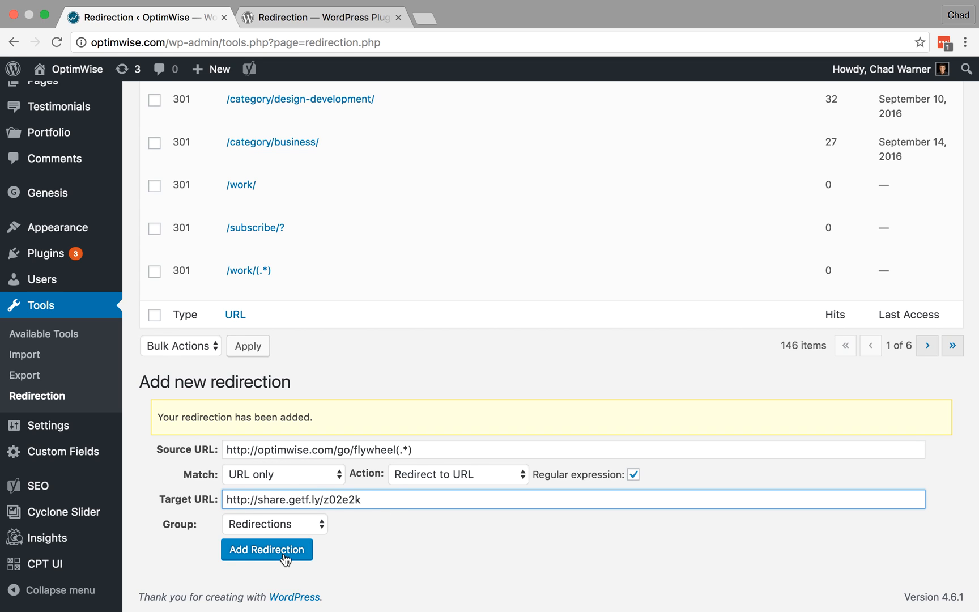
Add the /go/flywheel(.*) redirect, then head to the OptimWise public homepage
left_click(266, 549)
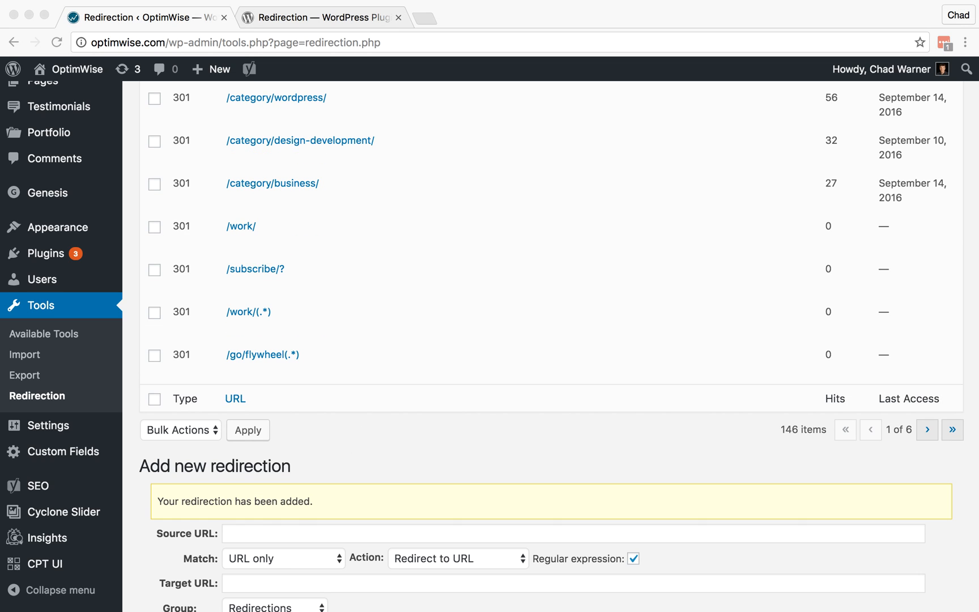
mouse_move(444, 410)
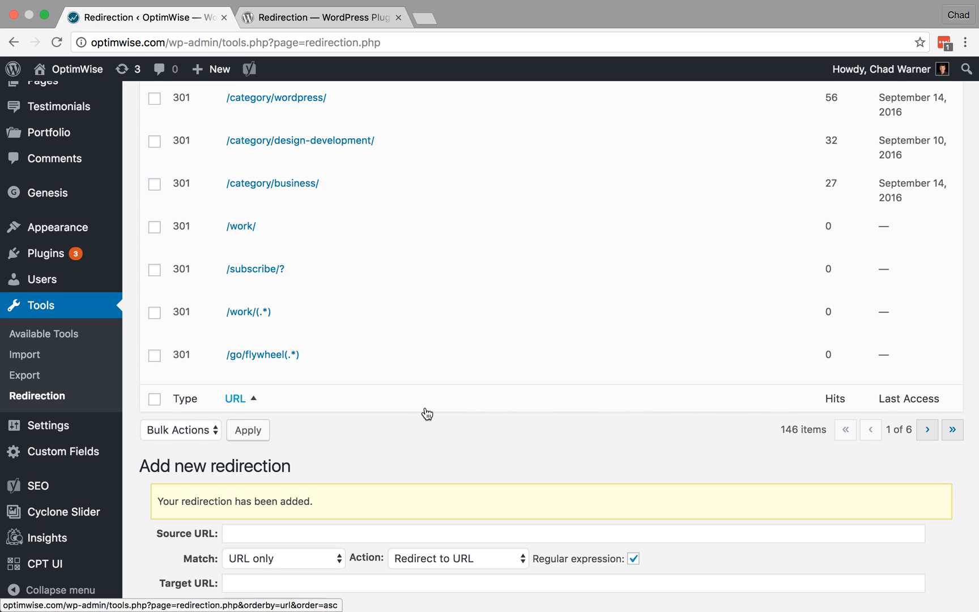
mouse_move(84, 73)
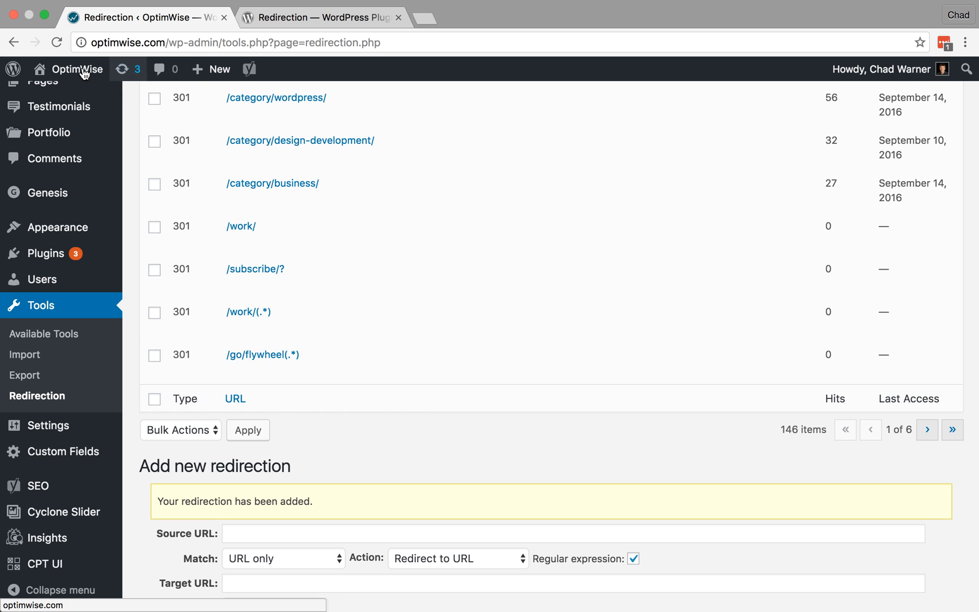
left_click(77, 69)
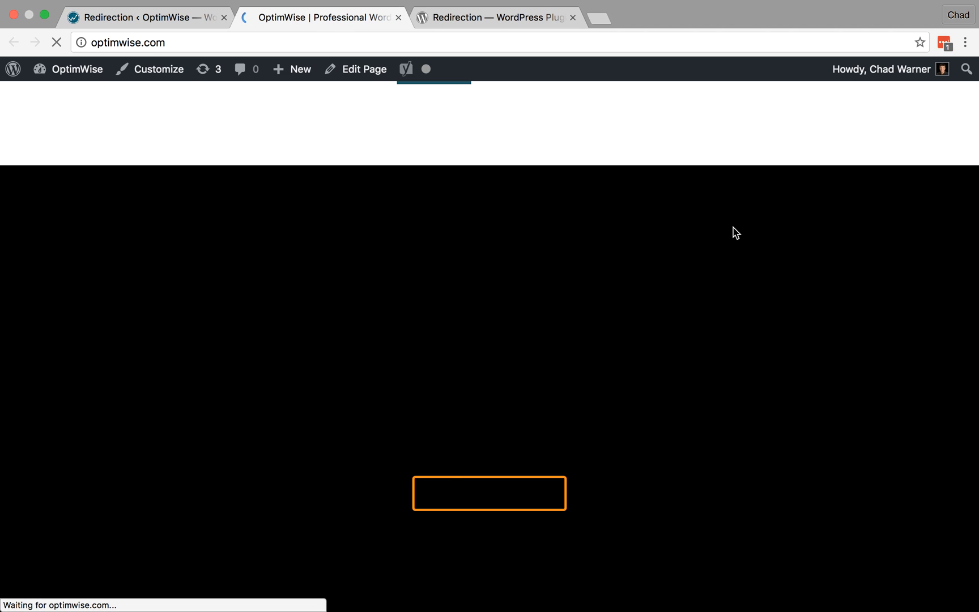